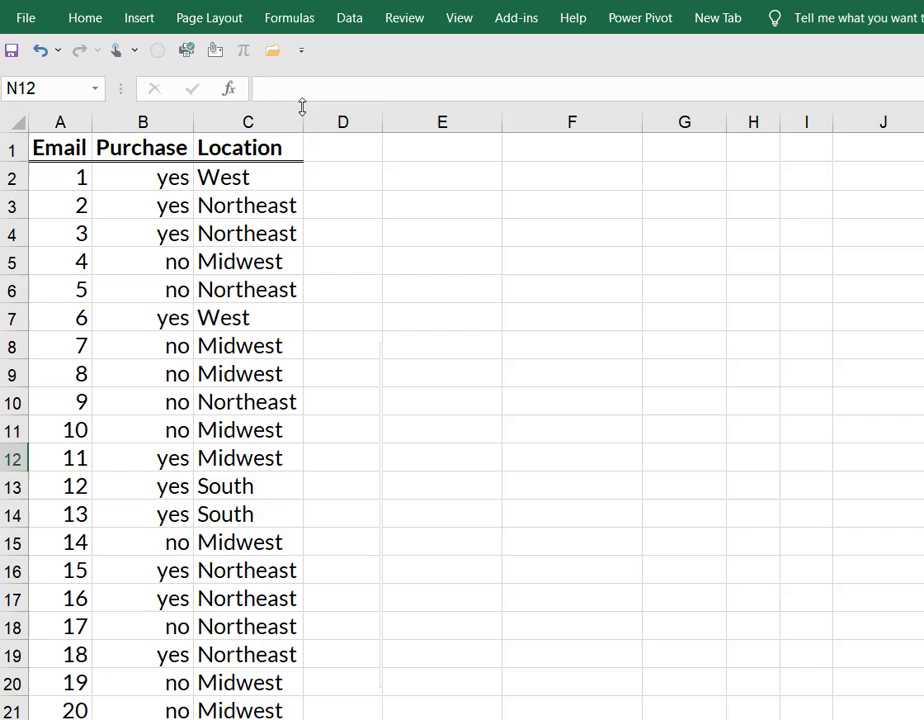
- Select the purchase data starting at cell A1 as the pivot source
click(140, 18)
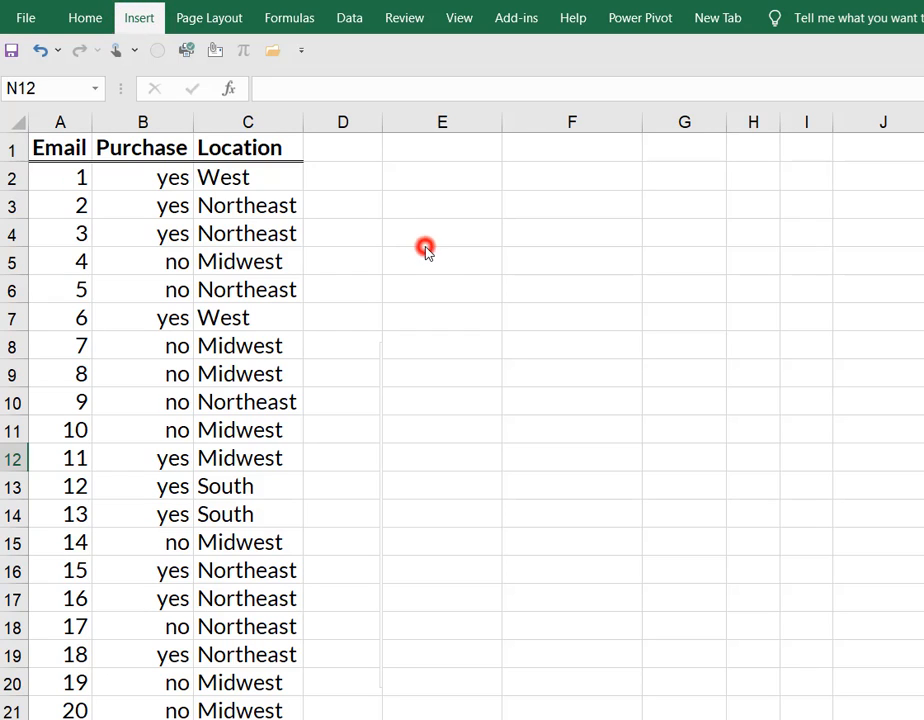
click(112, 176)
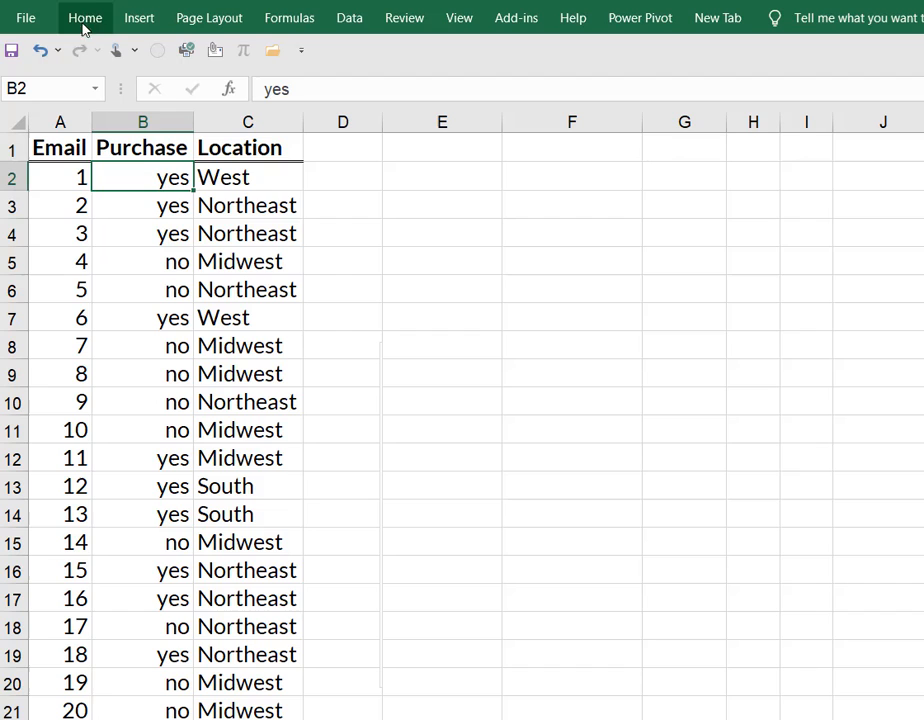
click(138, 16)
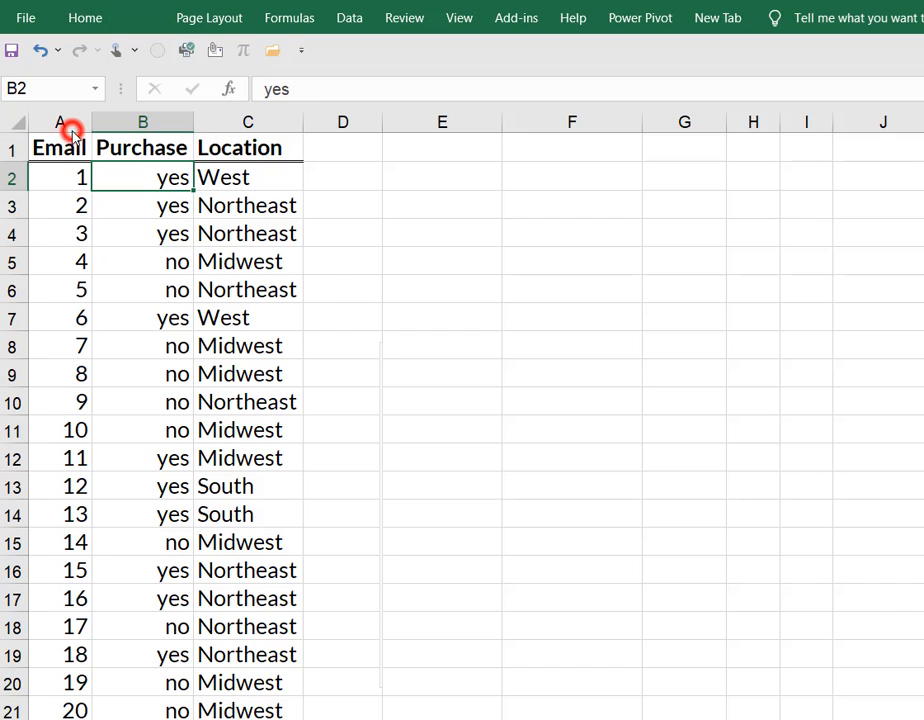
click(138, 18)
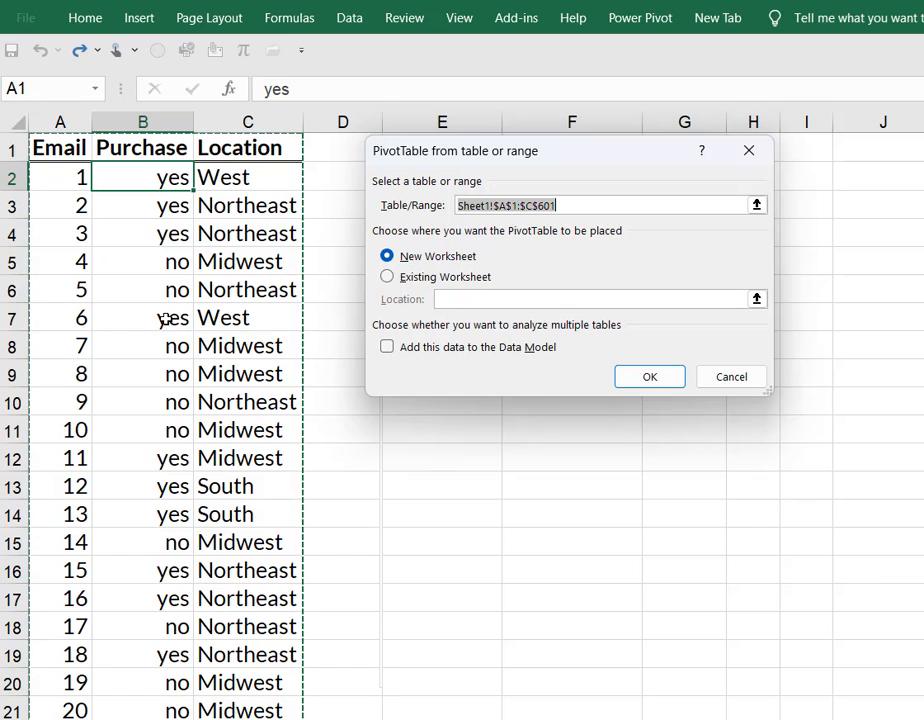
mouse_move(520, 270)
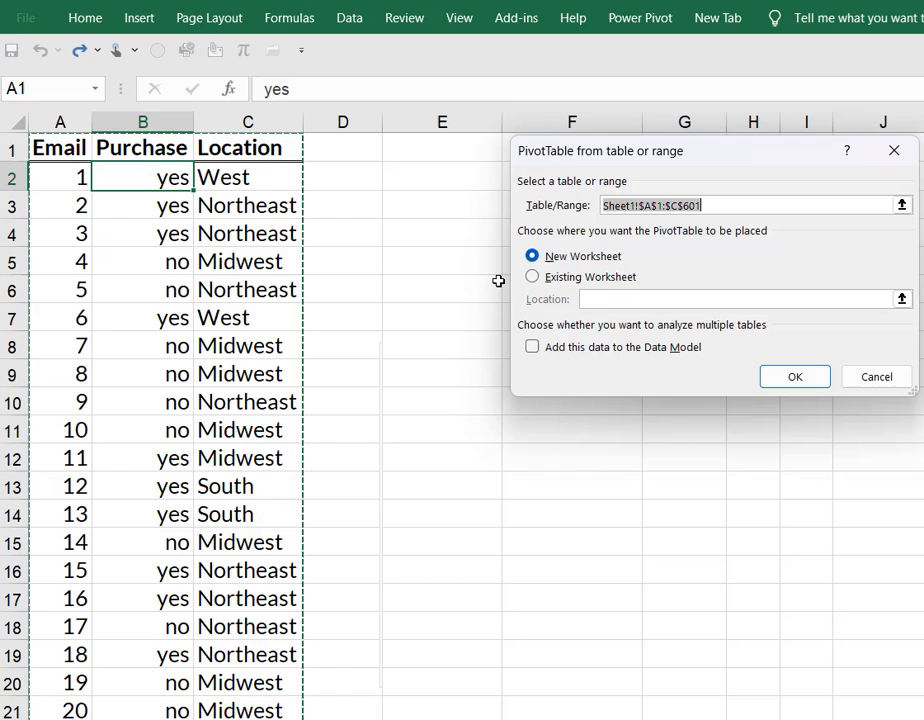
- Create the PivotTable on the existing worksheet at location E1
click(532, 276)
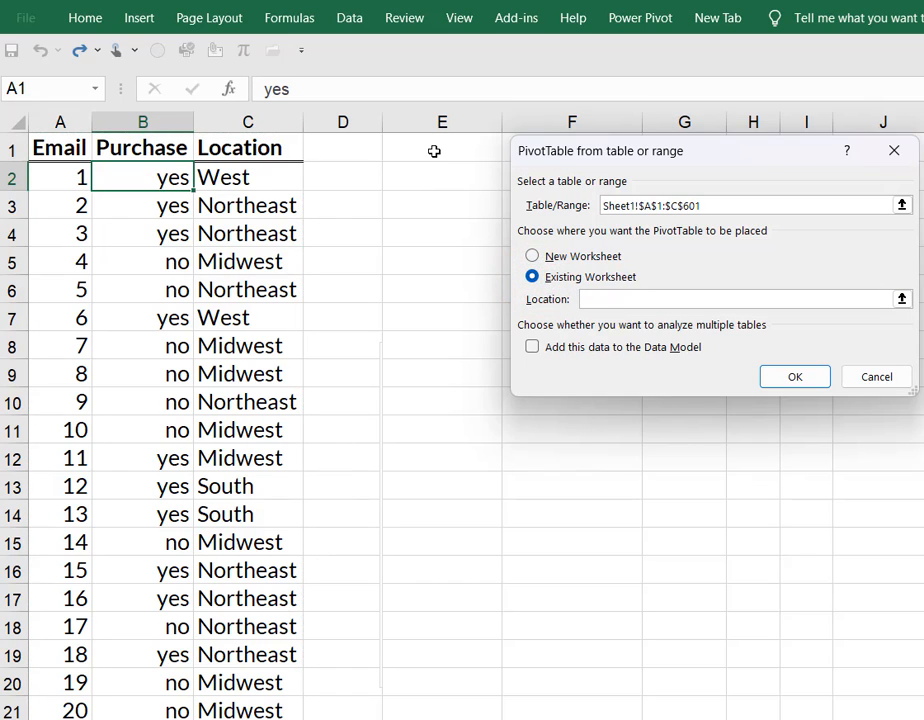
click(442, 148)
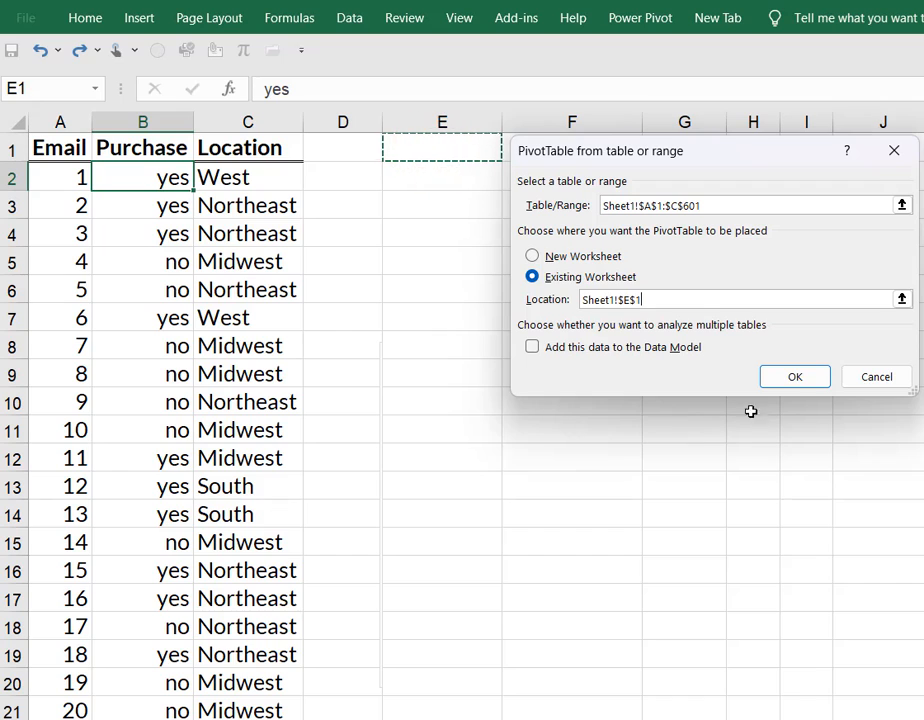
click(794, 376)
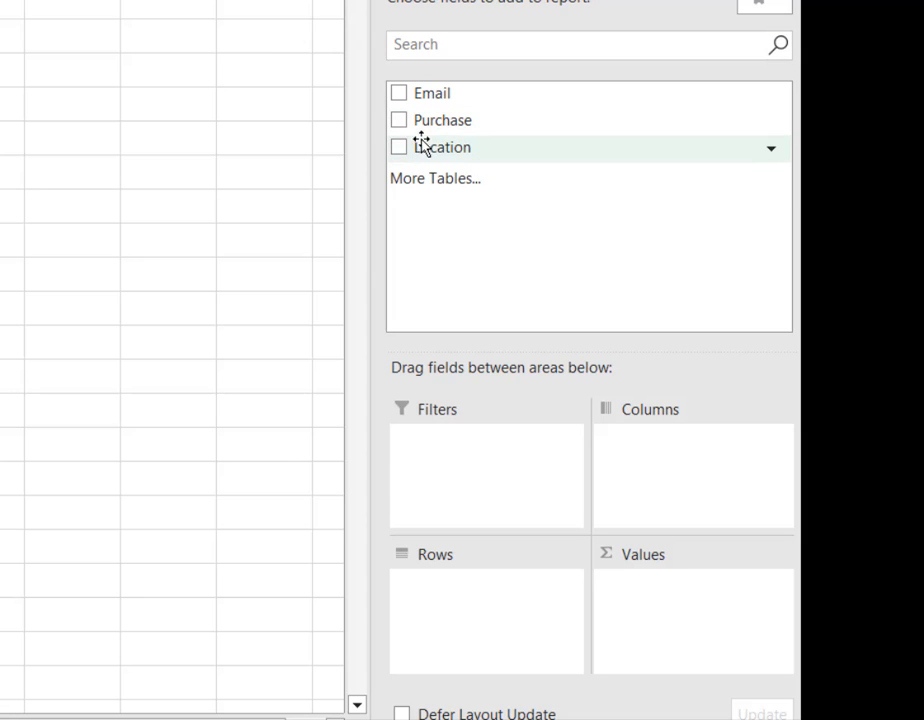
- Arrange Location in Rows, Purchase in Columns and Email in Values
click(400, 148)
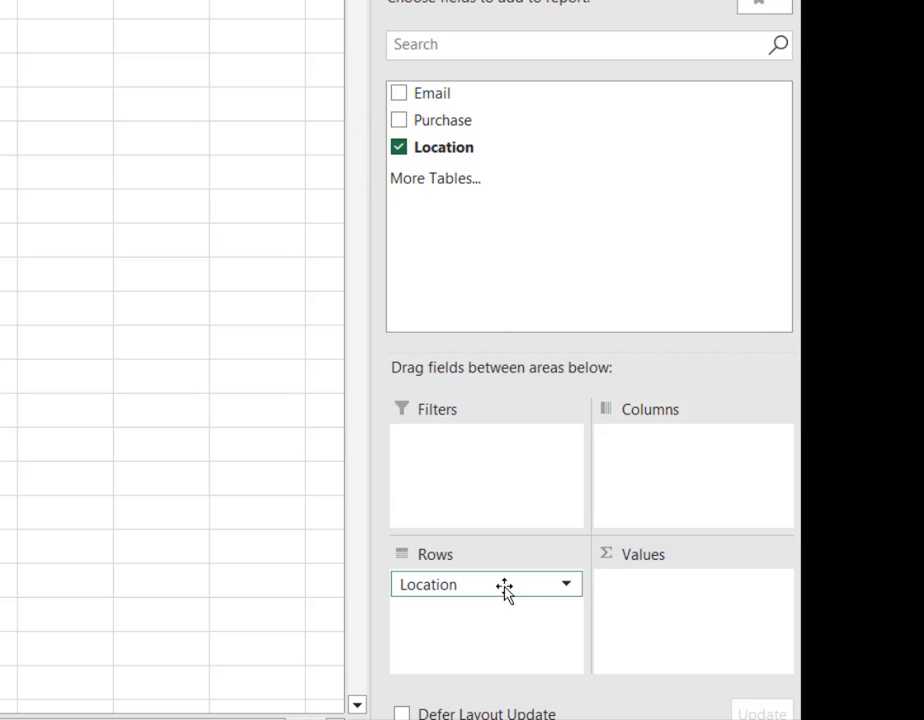
mouse_move(496, 218)
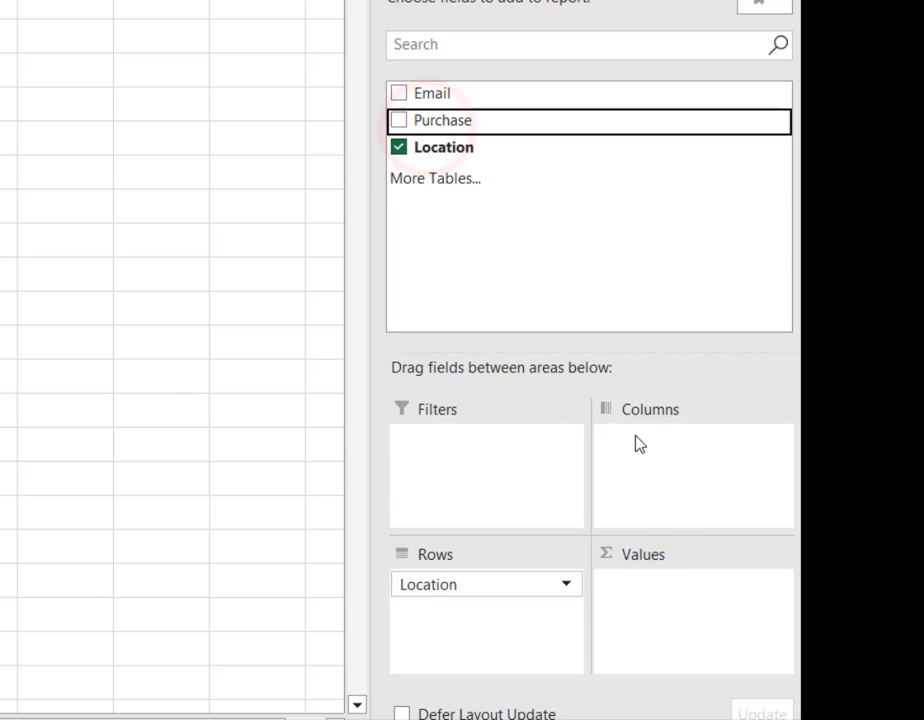
click(400, 120)
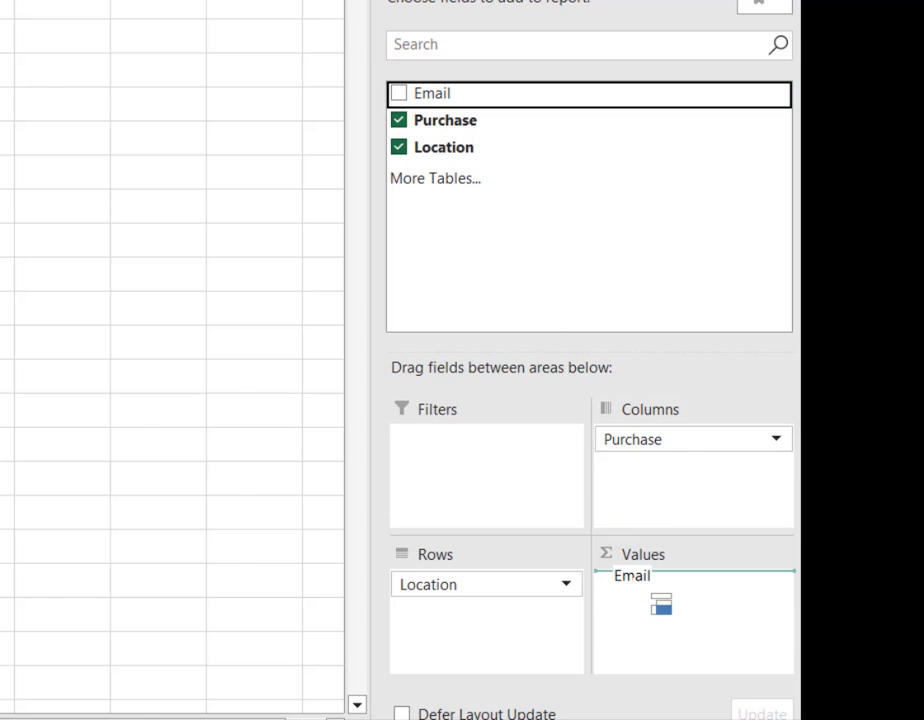
click(400, 92)
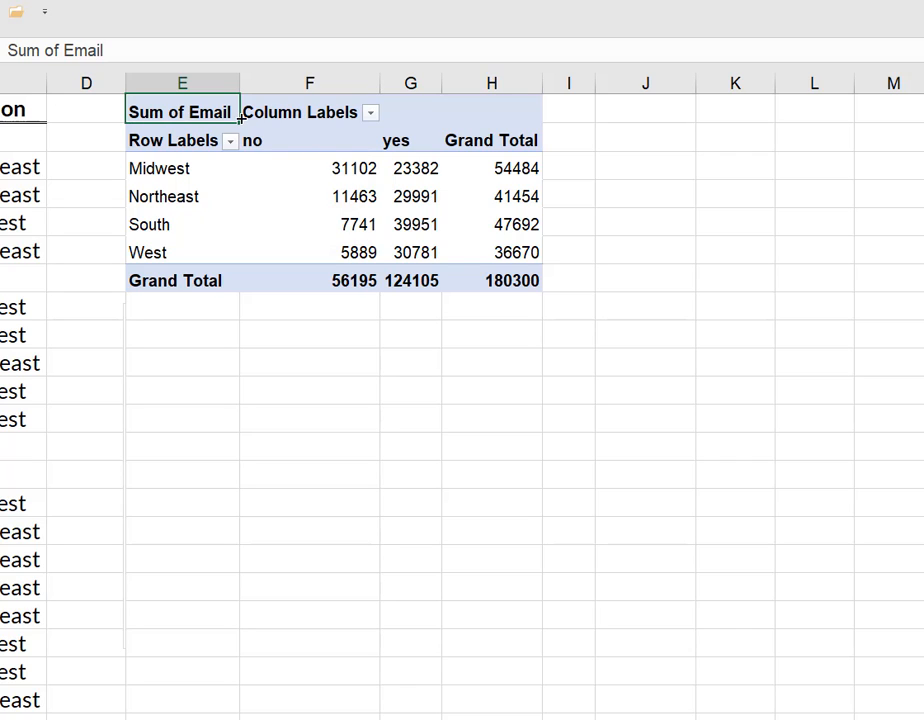
mouse_move(368, 206)
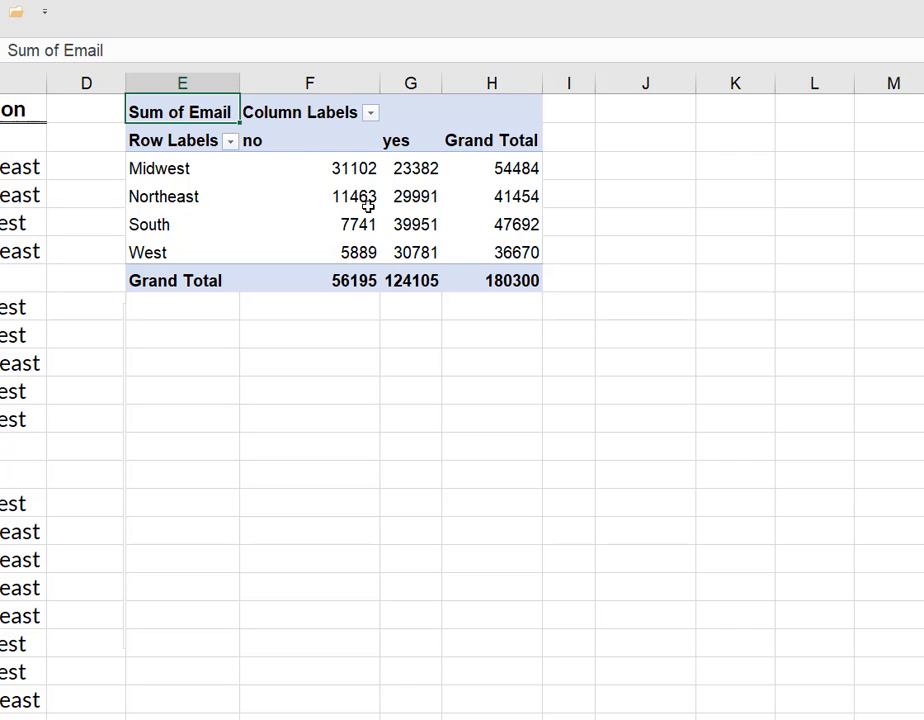
mouse_move(488, 264)
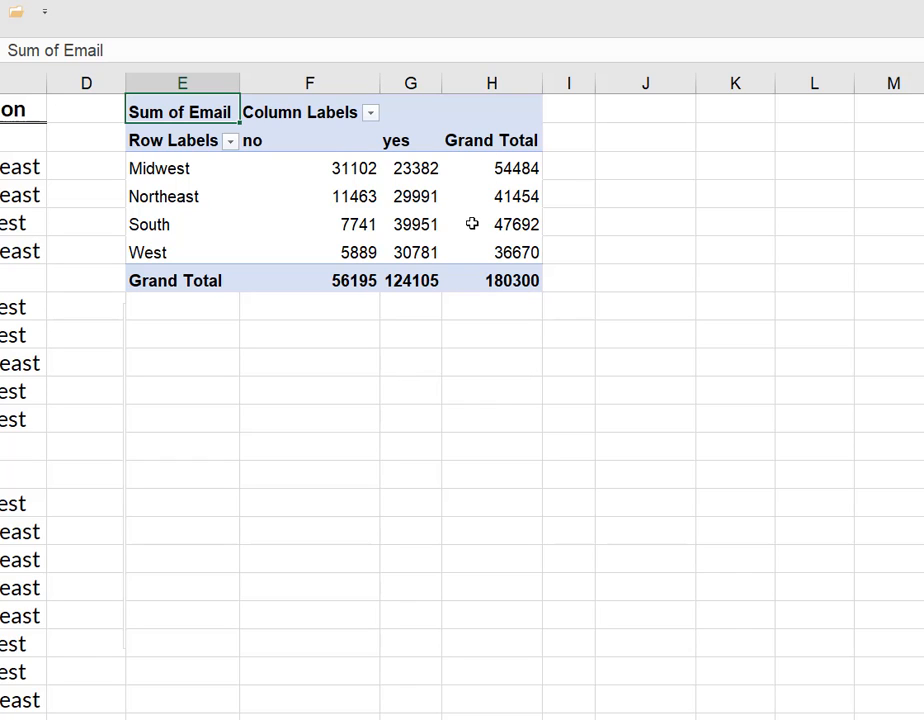
mouse_move(414, 406)
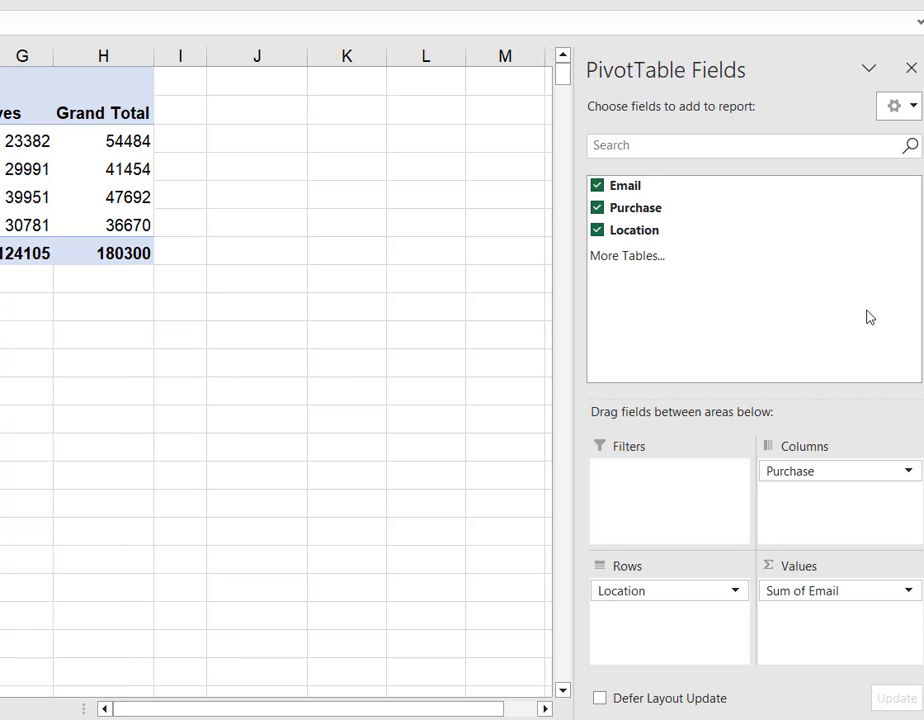
mouse_move(768, 608)
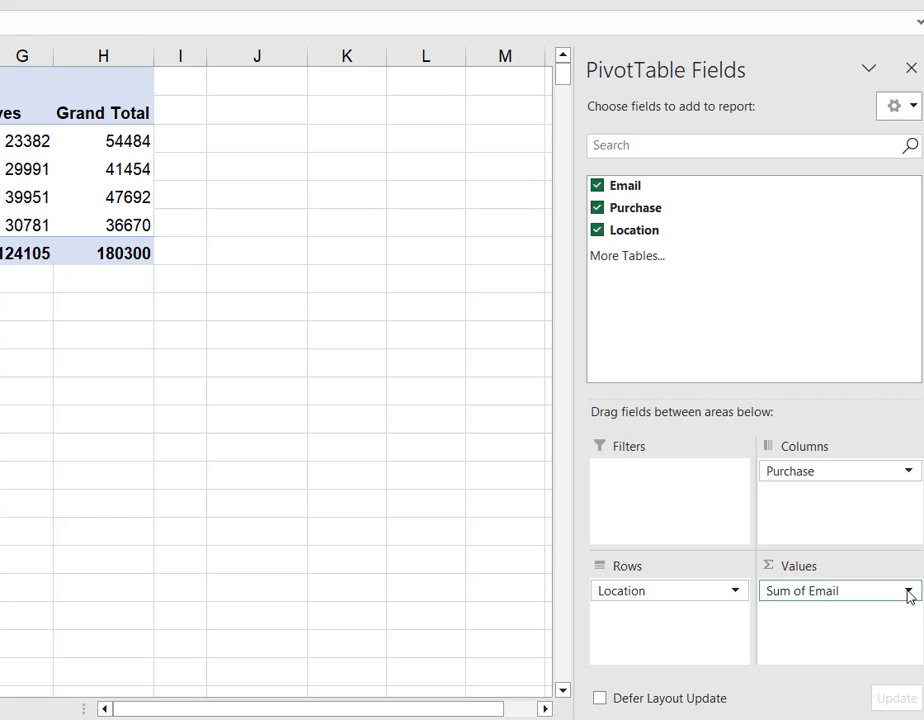
- Summarize the Email value field as Count, giving 190 no and 410 yes of 600
click(906, 590)
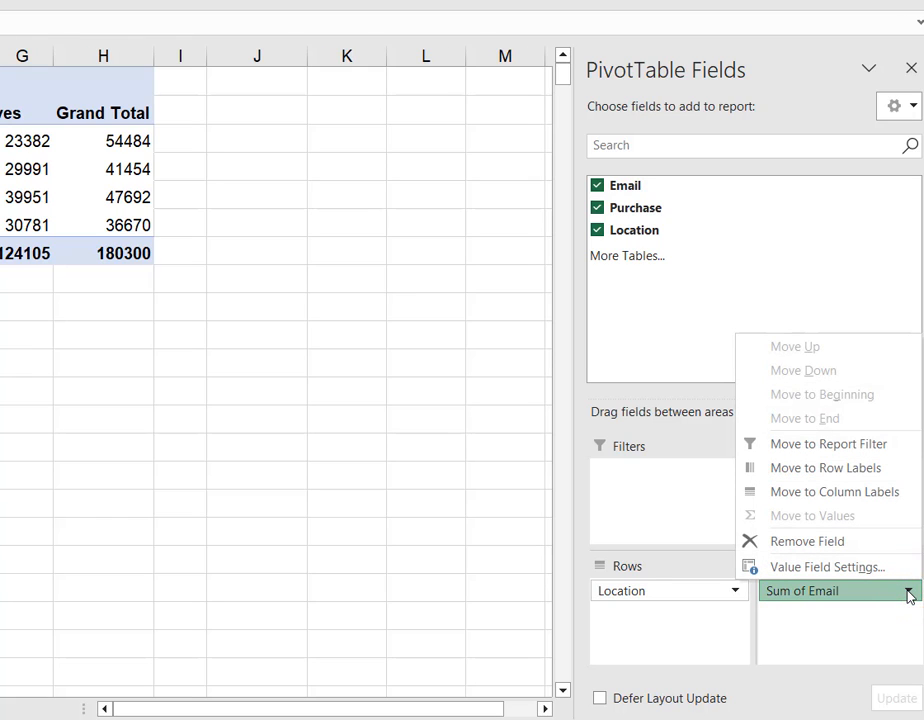
mouse_move(828, 568)
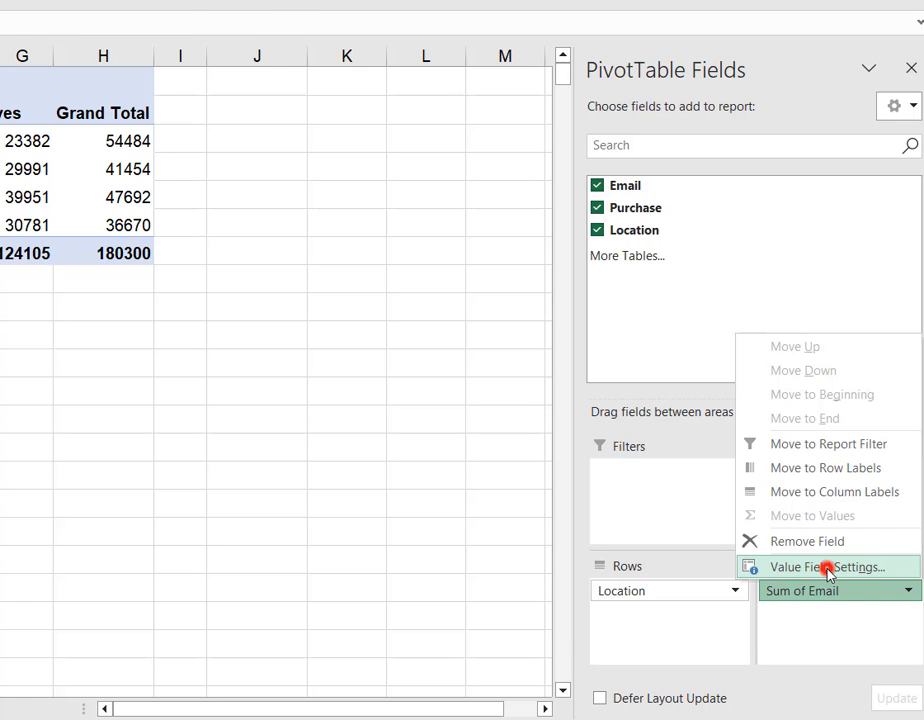
click(830, 568)
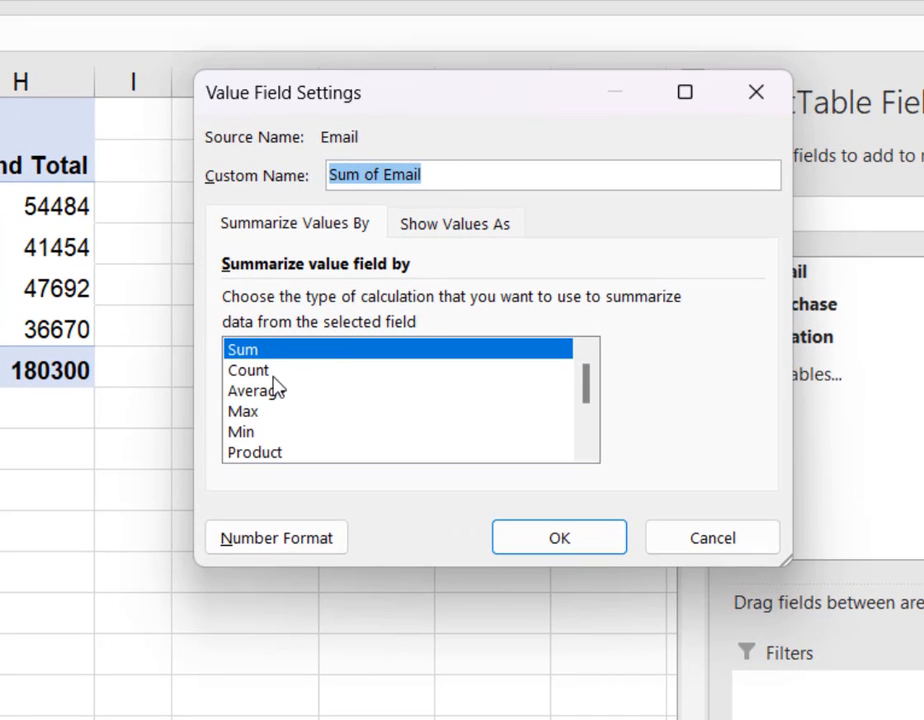
click(250, 368)
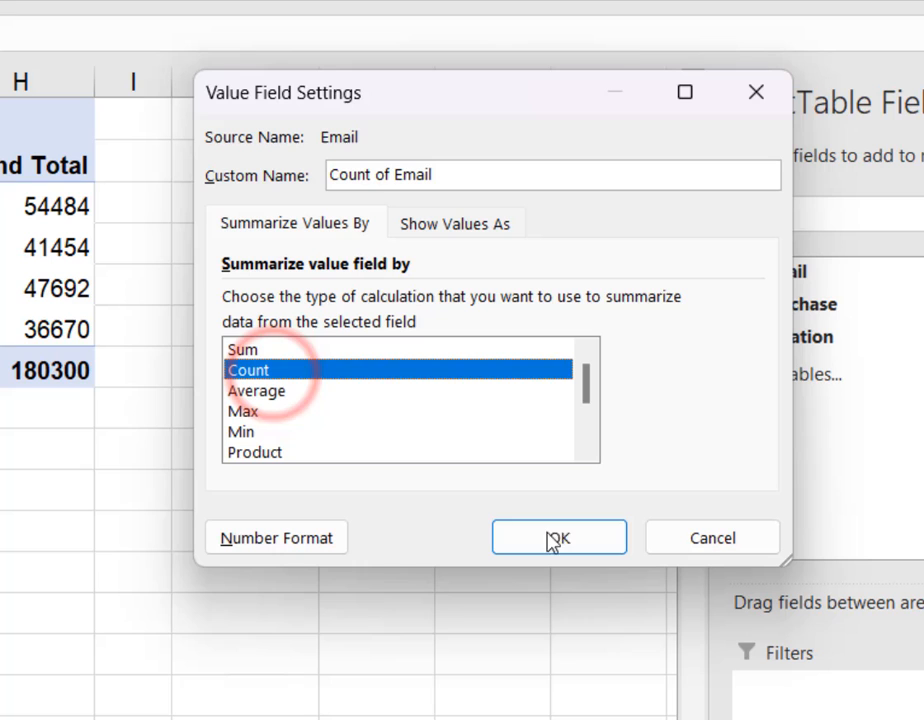
mouse_move(270, 368)
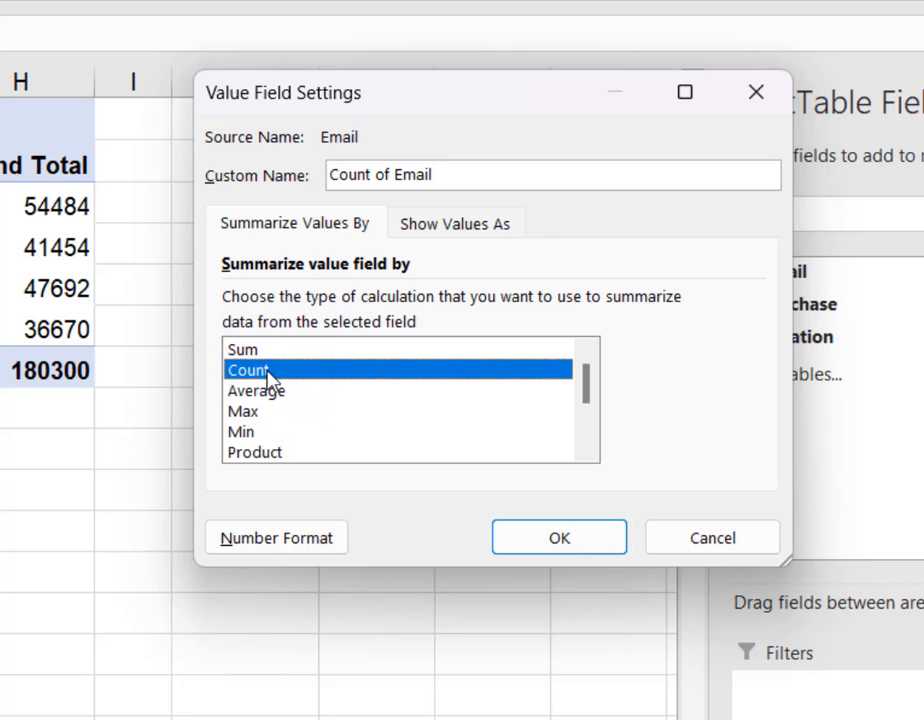
click(558, 536)
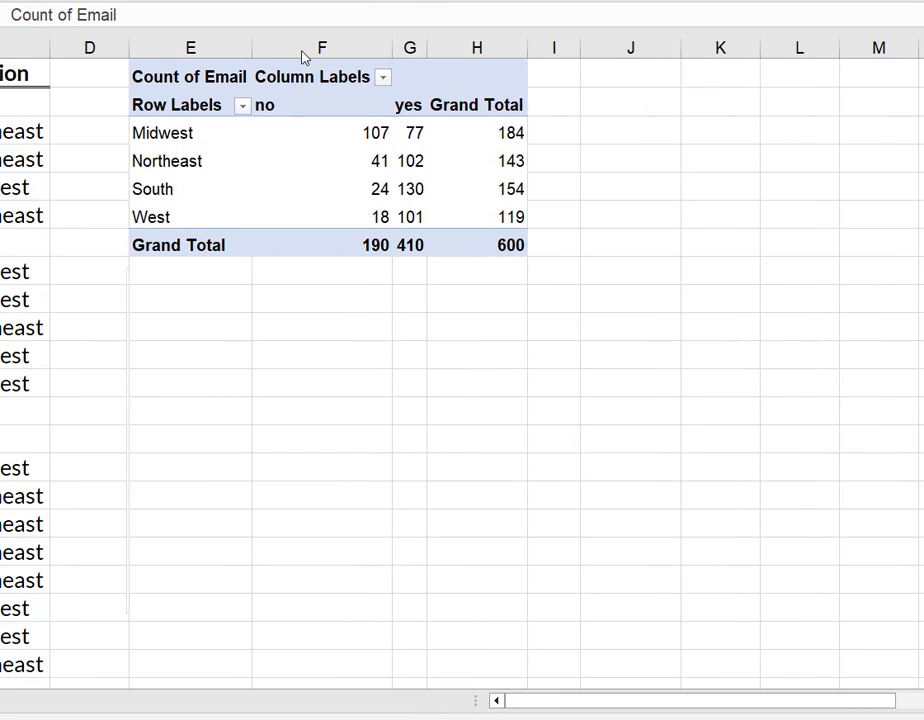
click(320, 48)
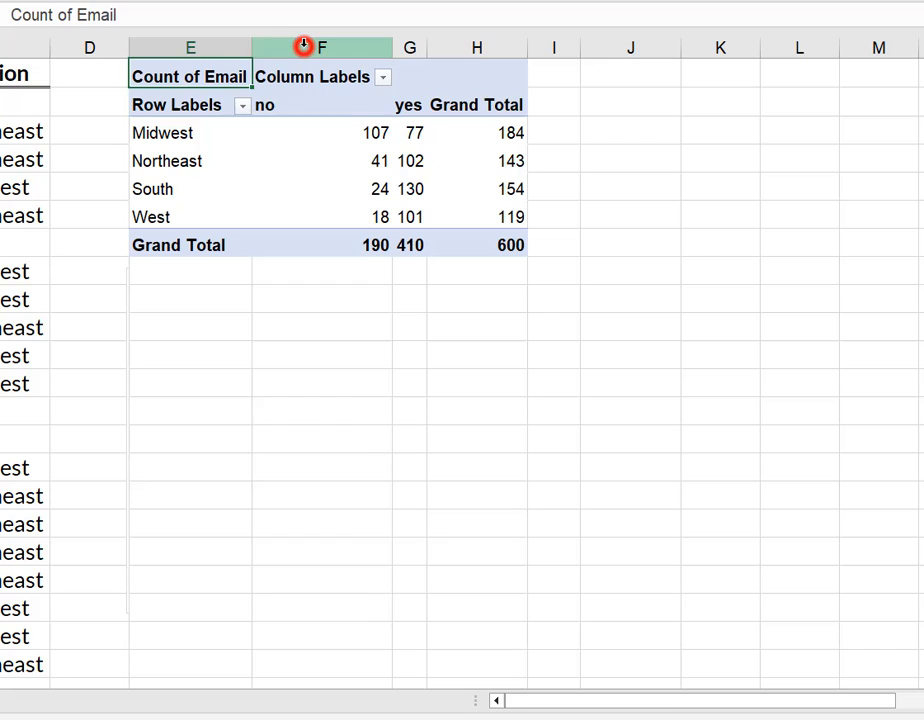
click(320, 48)
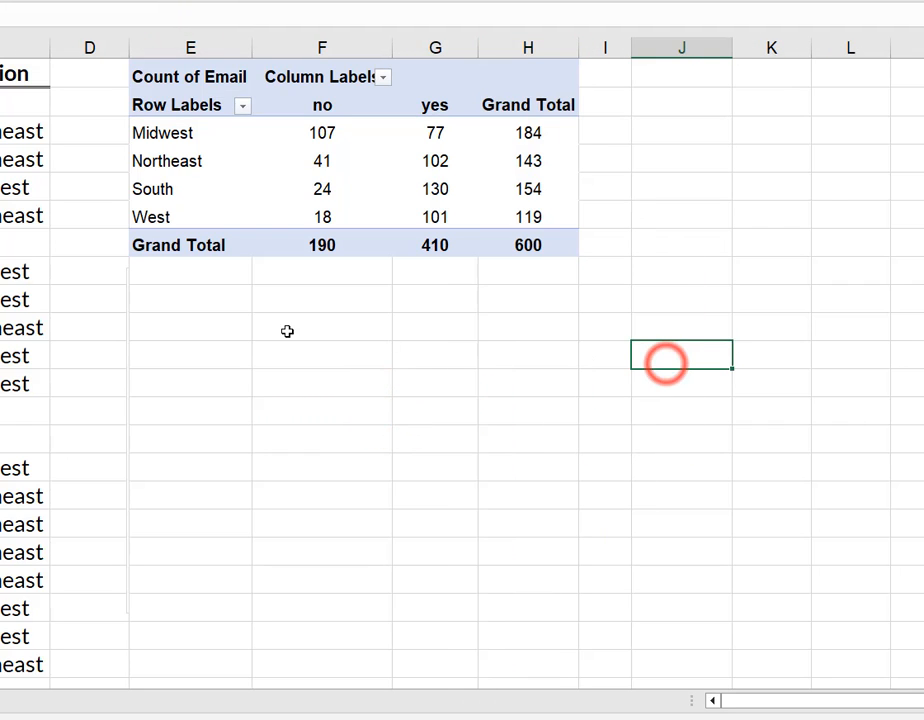
mouse_move(118, 138)
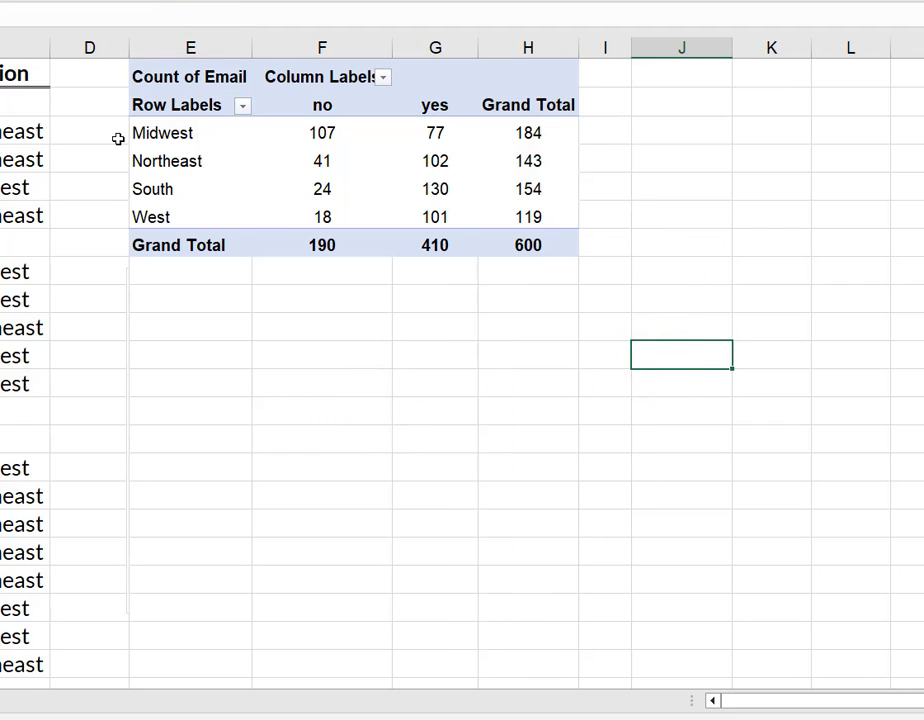
mouse_move(92, 132)
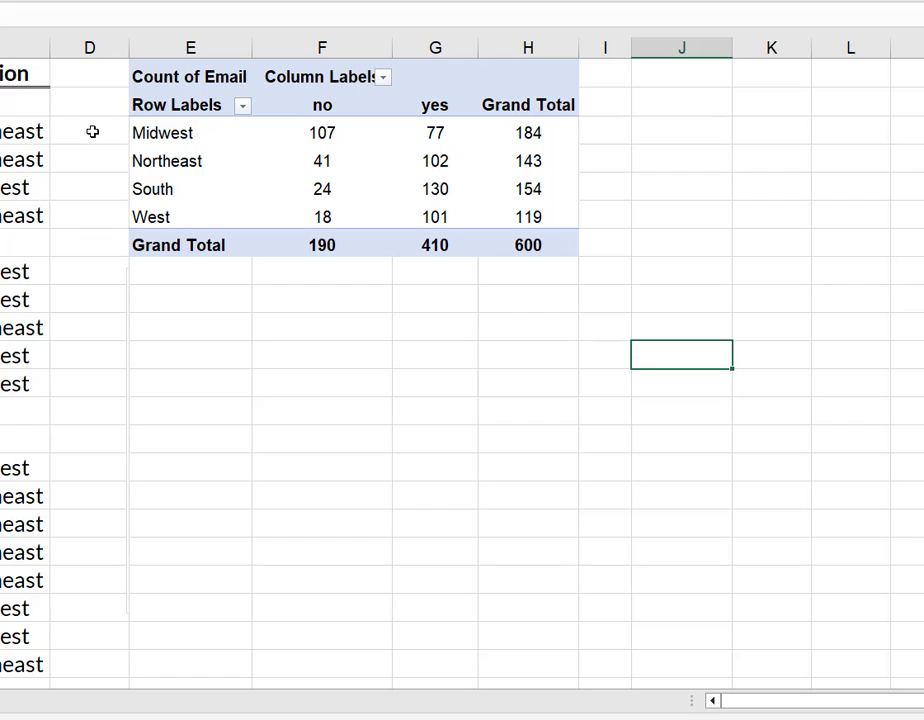
mouse_move(548, 132)
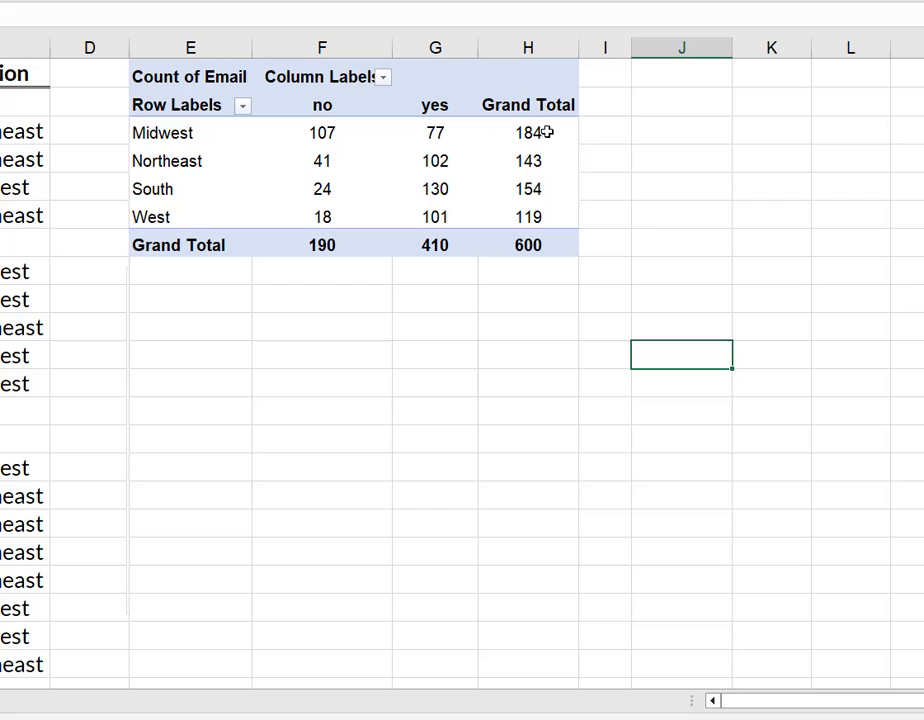
mouse_move(528, 132)
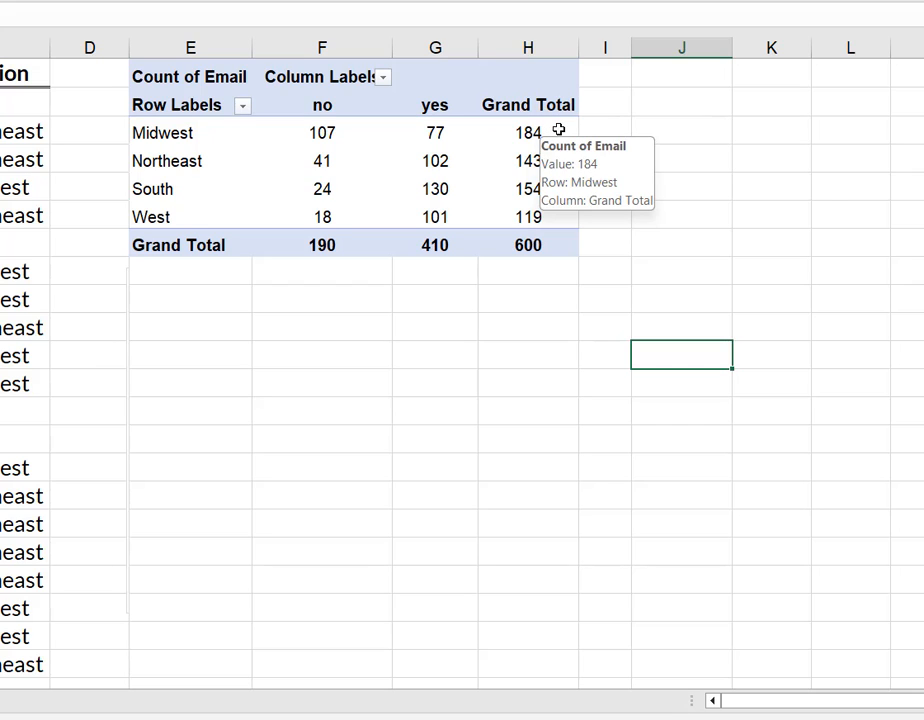
mouse_move(436, 188)
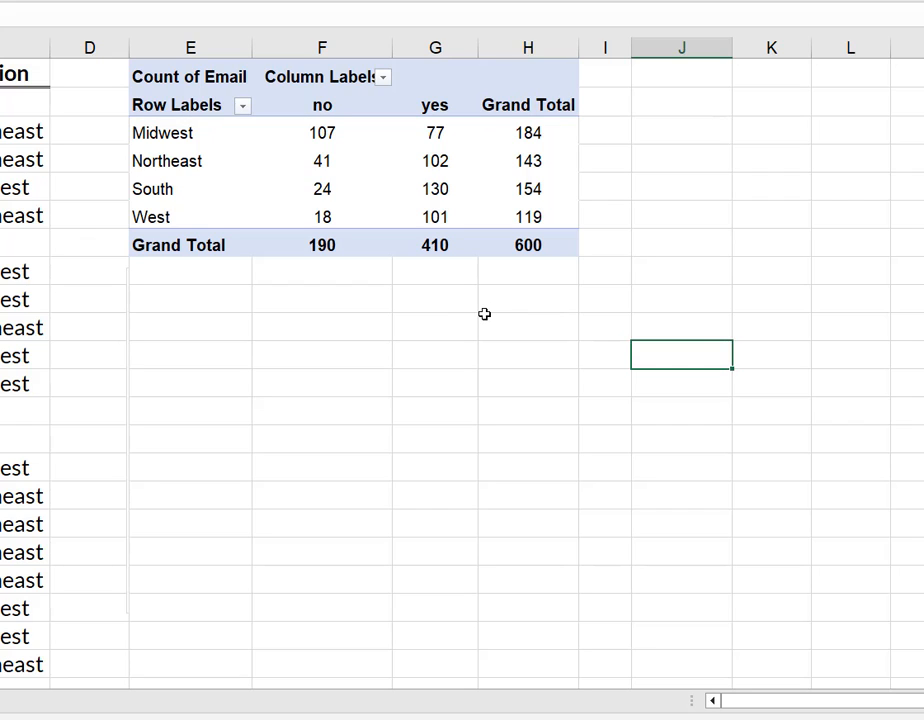
mouse_move(490, 112)
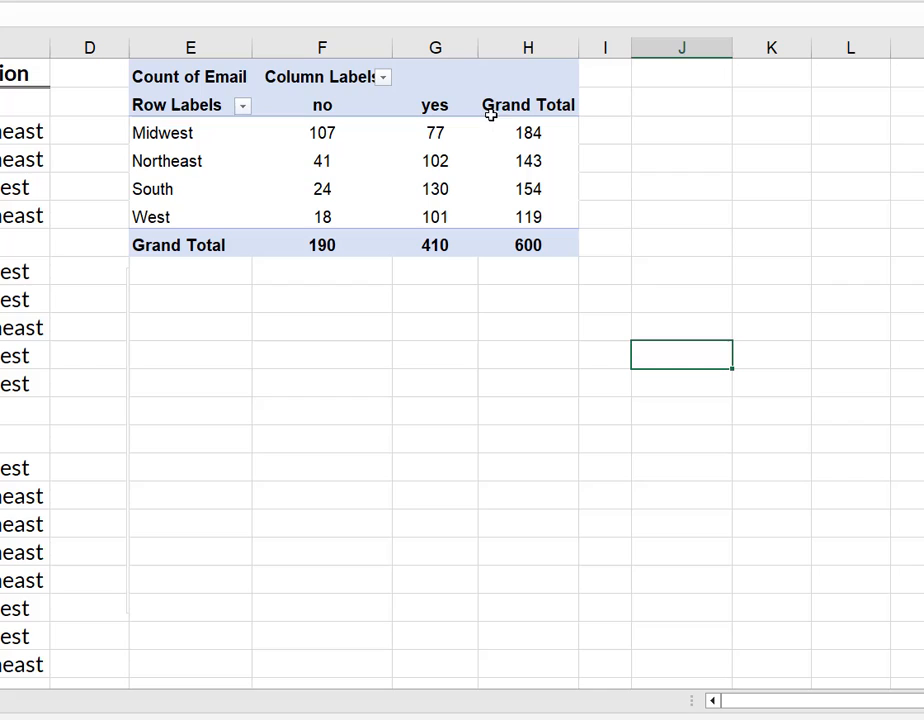
mouse_move(440, 198)
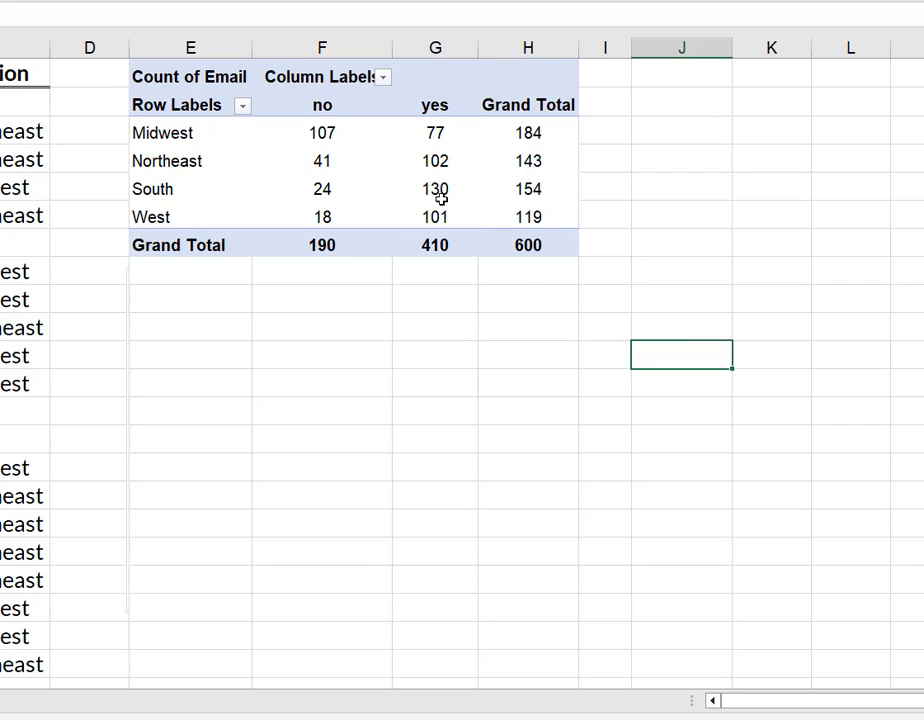
mouse_move(432, 310)
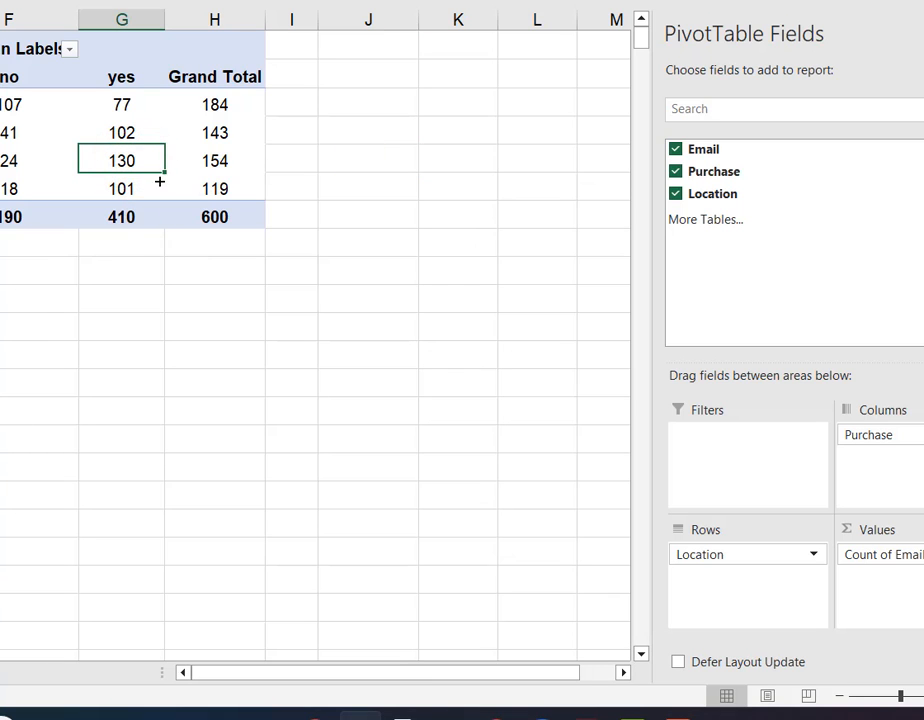
mouse_move(614, 398)
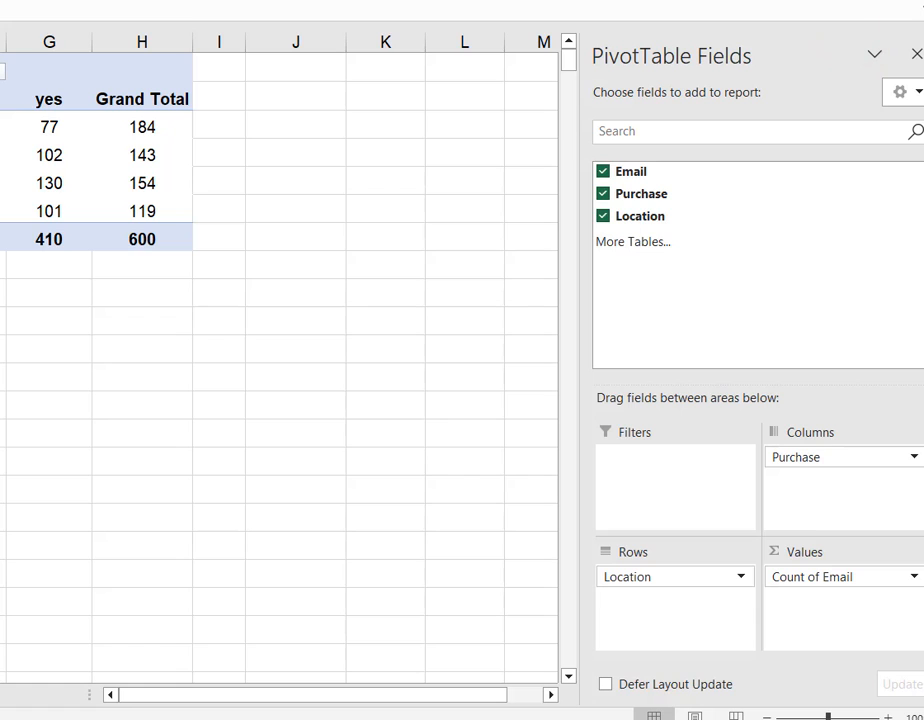
- Show Count of Email as % of Grand Total: 31.67% no, 68.33% yes
click(912, 576)
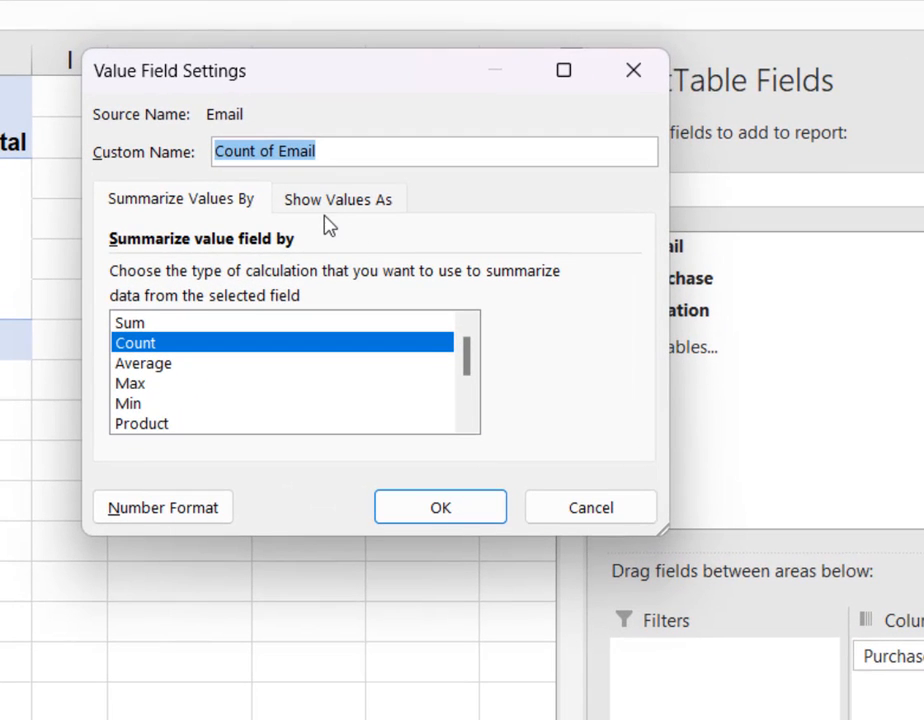
mouse_move(428, 212)
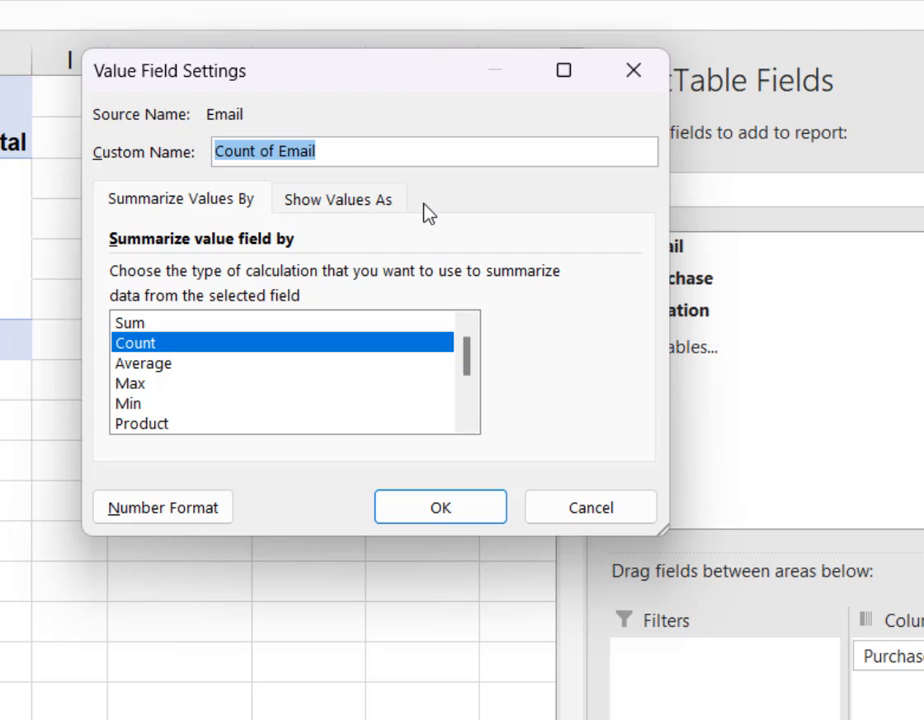
click(338, 198)
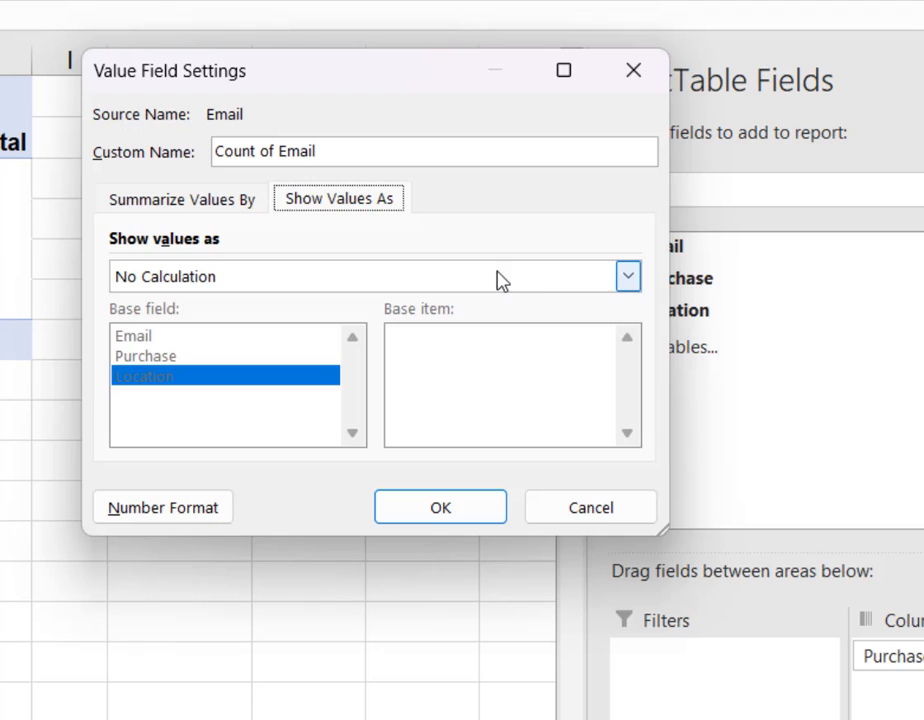
click(628, 276)
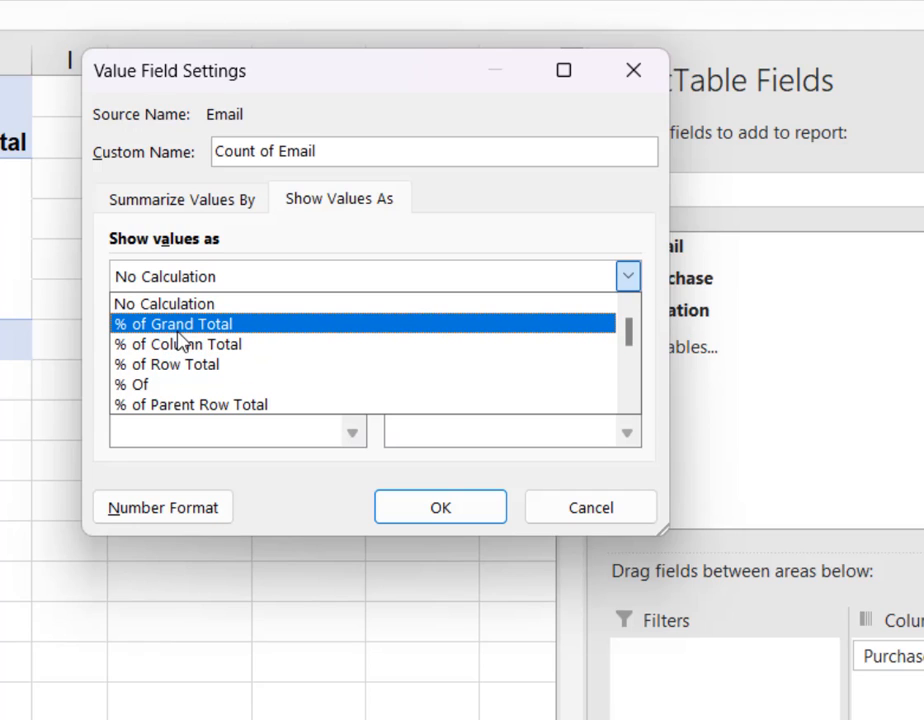
click(172, 324)
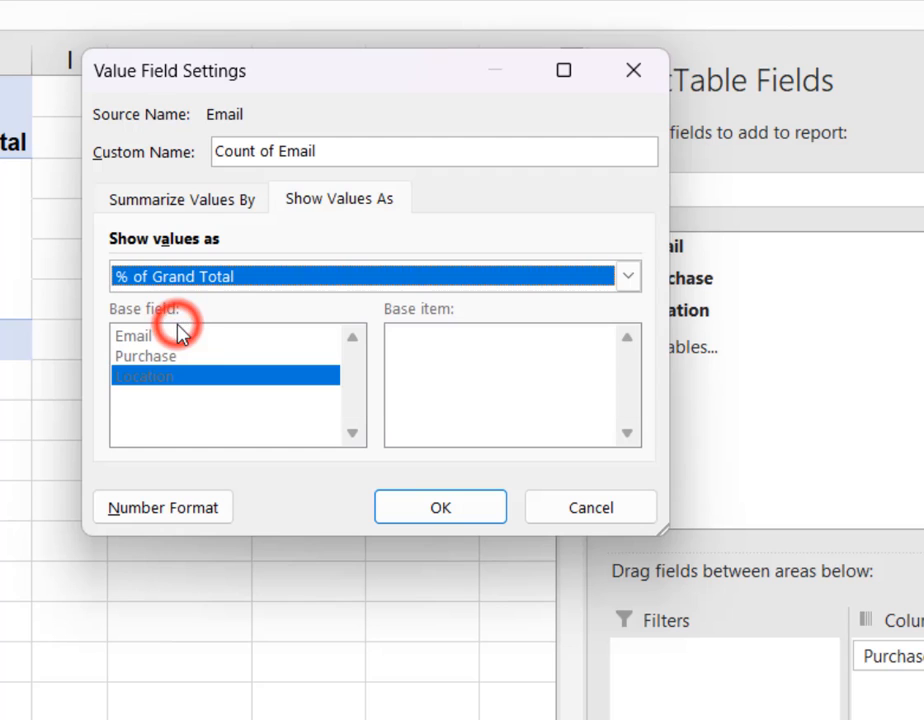
mouse_move(440, 508)
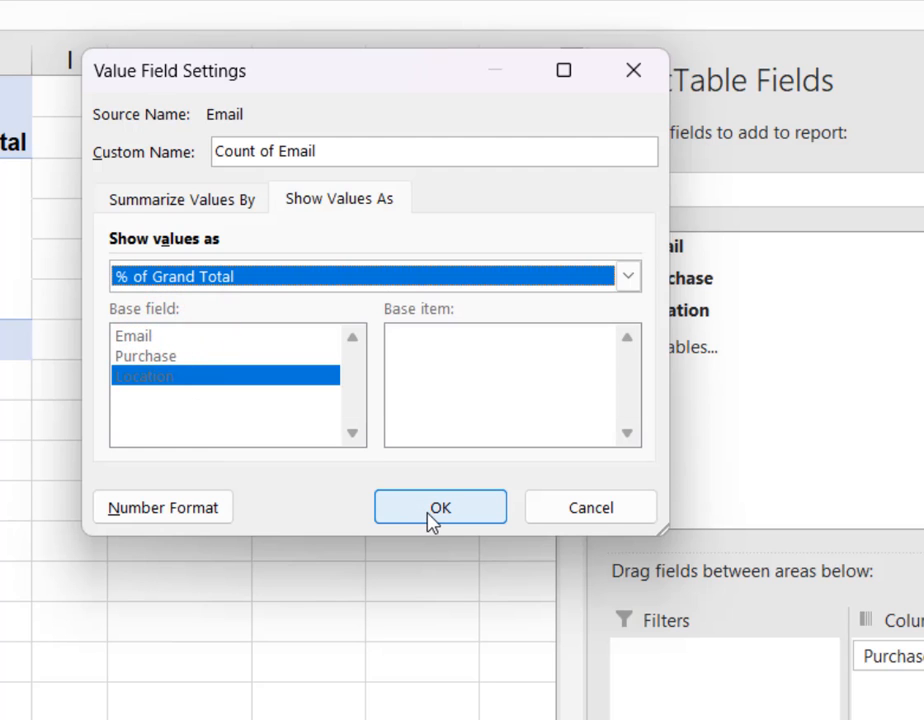
click(440, 508)
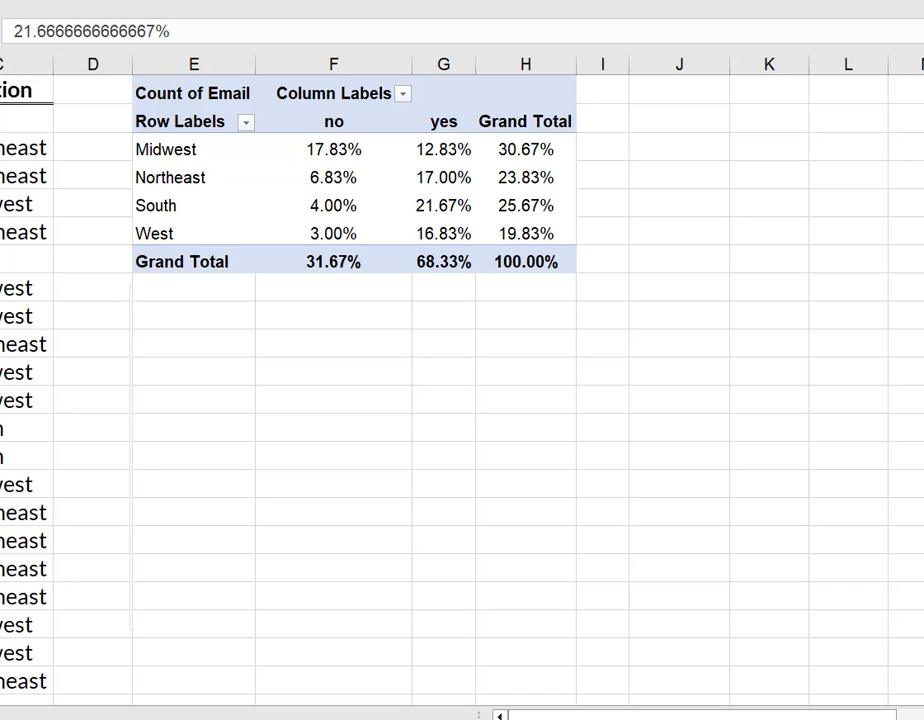
- Set Show Values As back to No Calculation for plain counts of 190 and 410
click(444, 204)
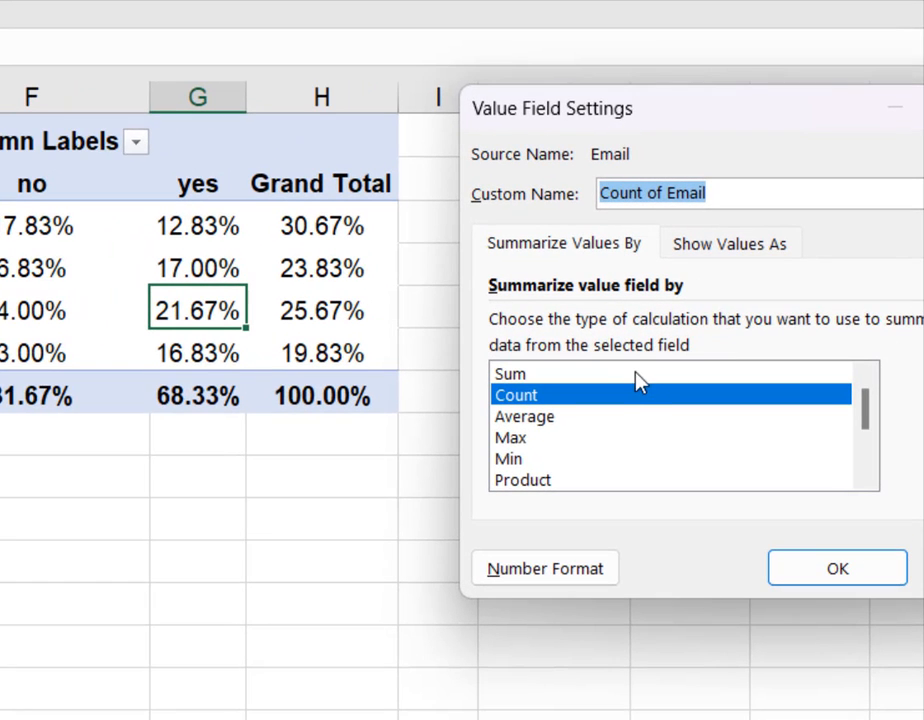
mouse_move(616, 264)
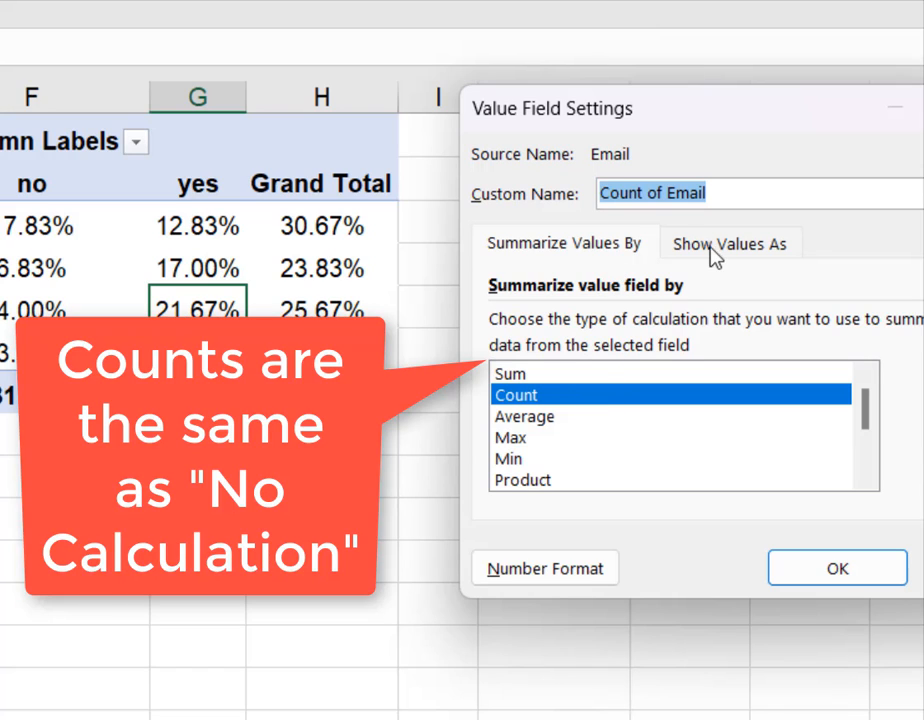
click(730, 244)
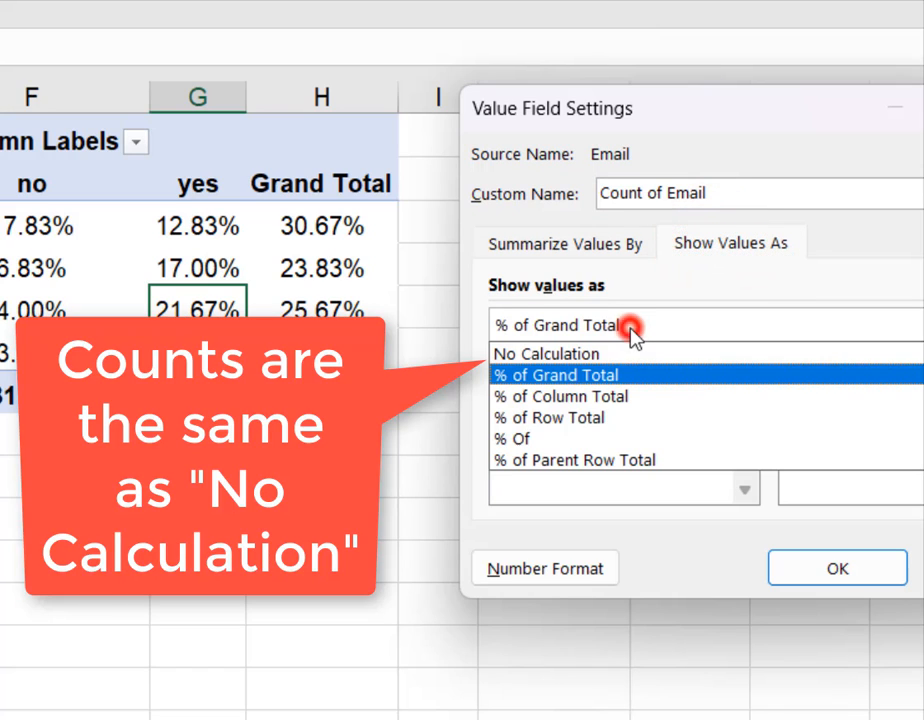
click(544, 352)
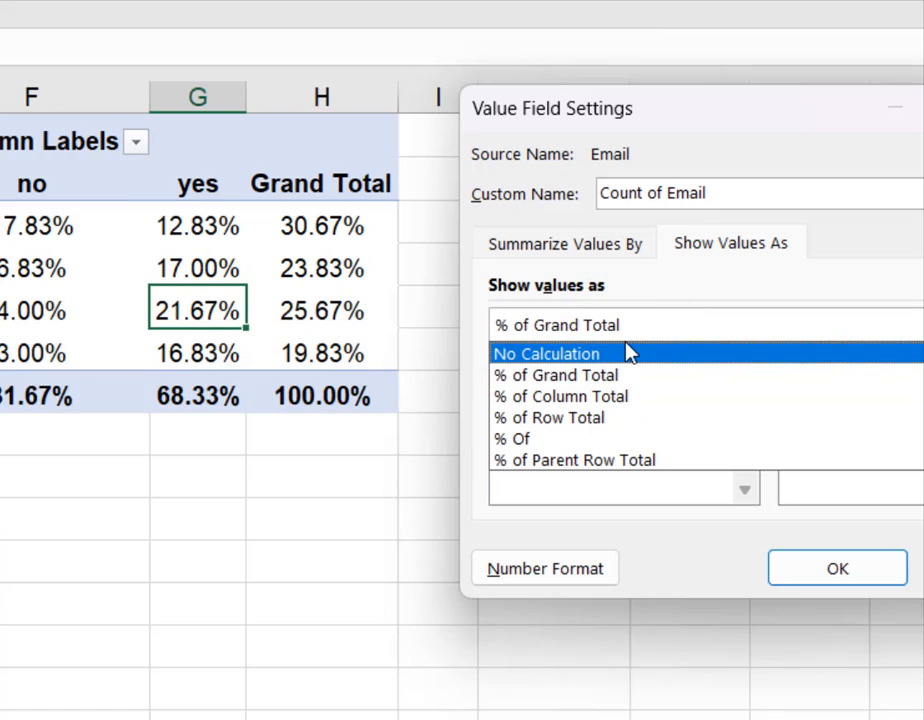
click(836, 568)
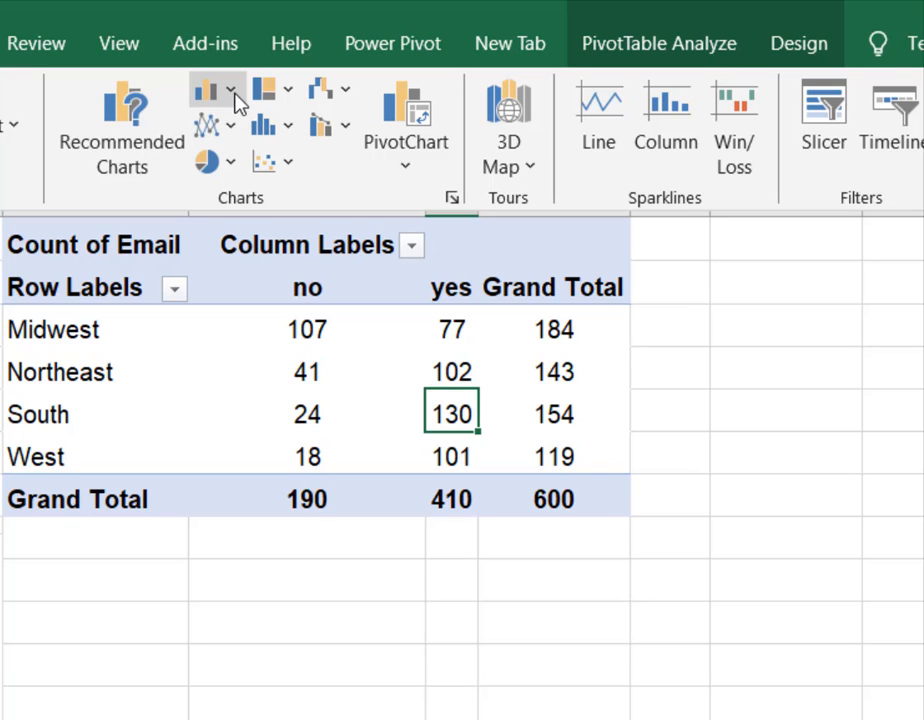
mouse_move(212, 88)
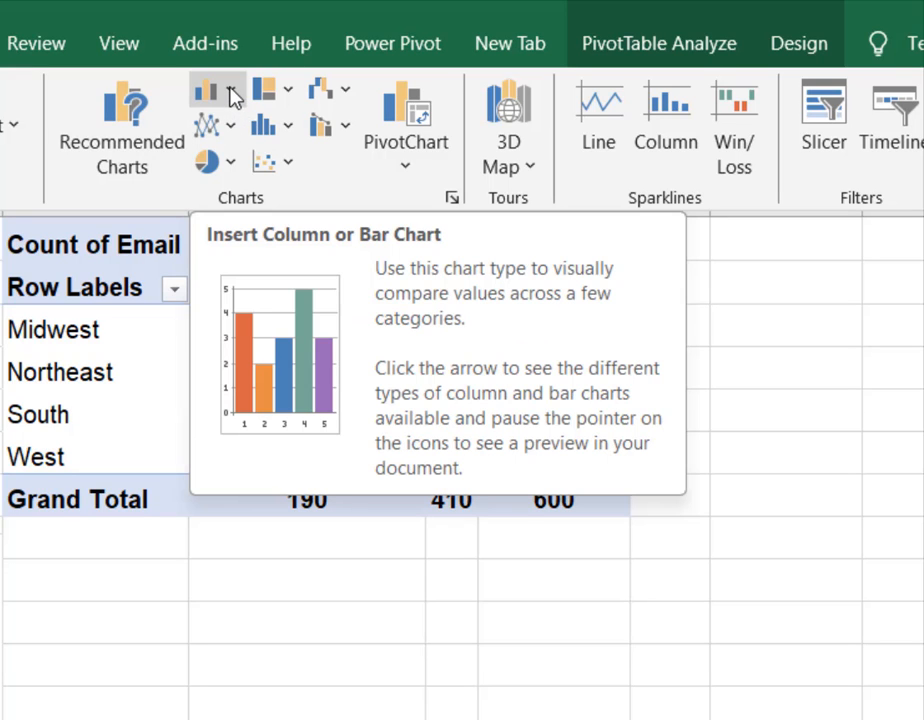
- Insert a 2-D Stacked Column PivotChart of yes/no counts by location
click(216, 90)
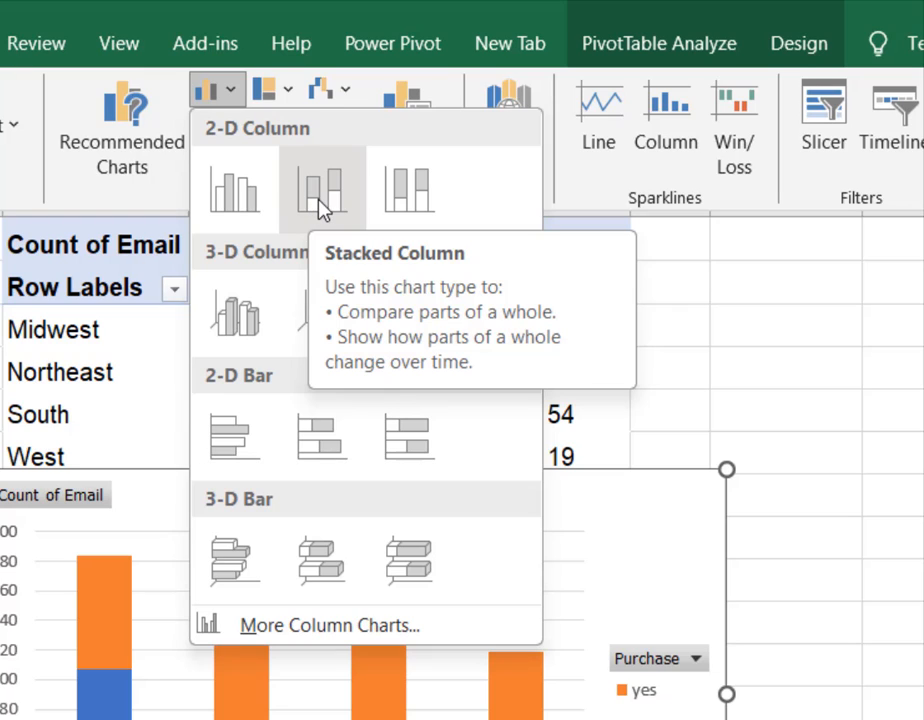
click(322, 188)
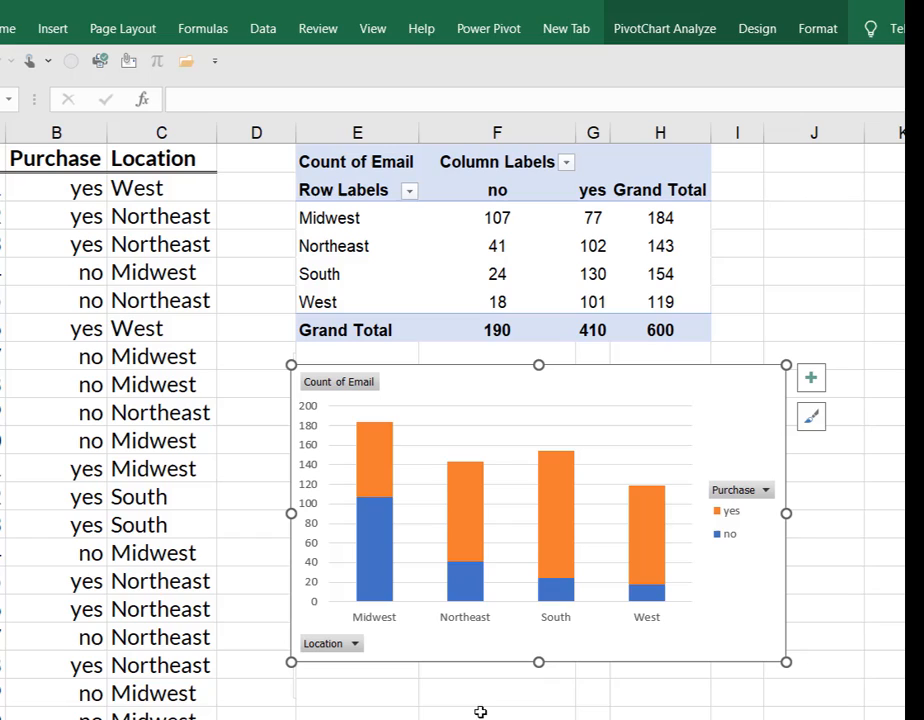
mouse_move(742, 614)
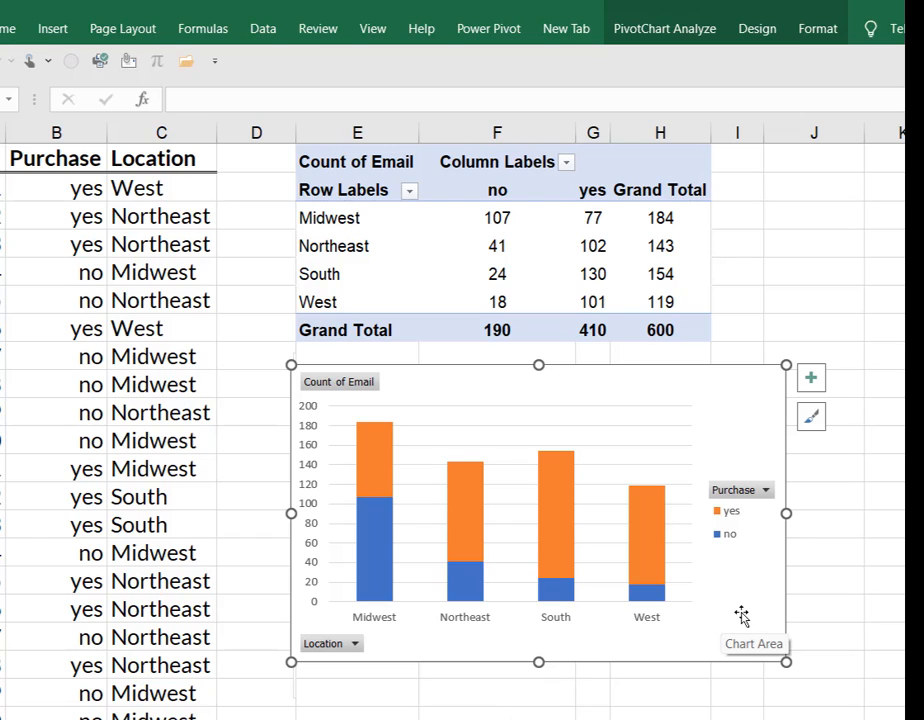
mouse_move(396, 528)
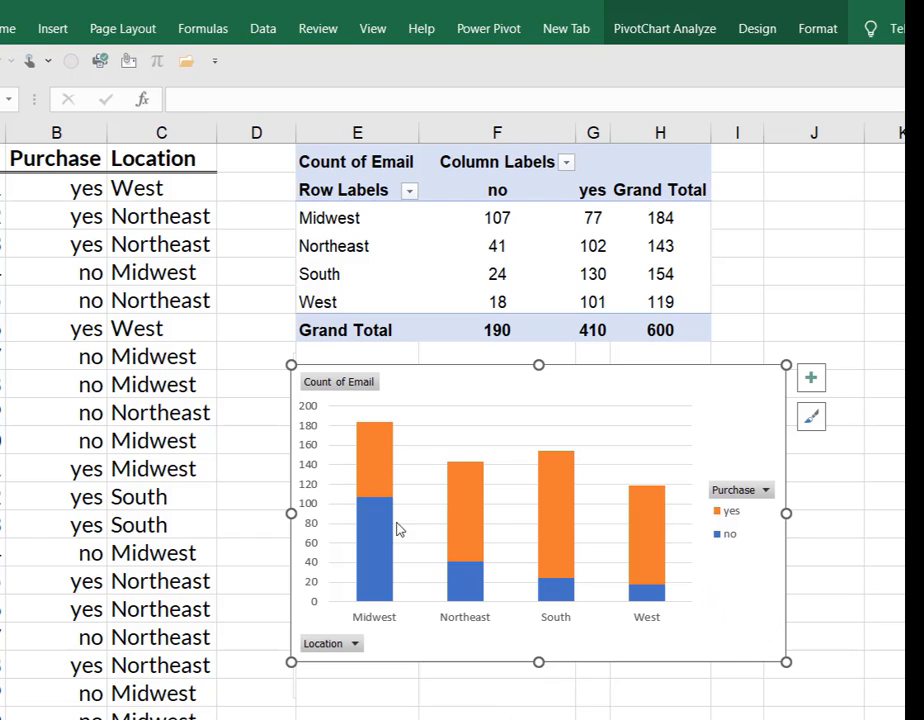
mouse_move(708, 518)
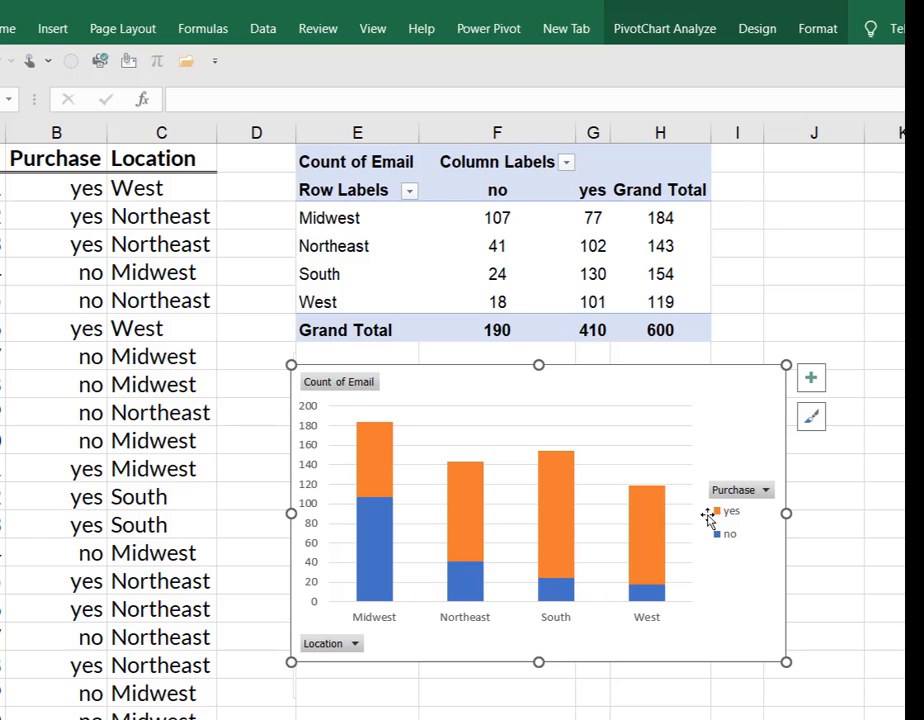
mouse_move(490, 574)
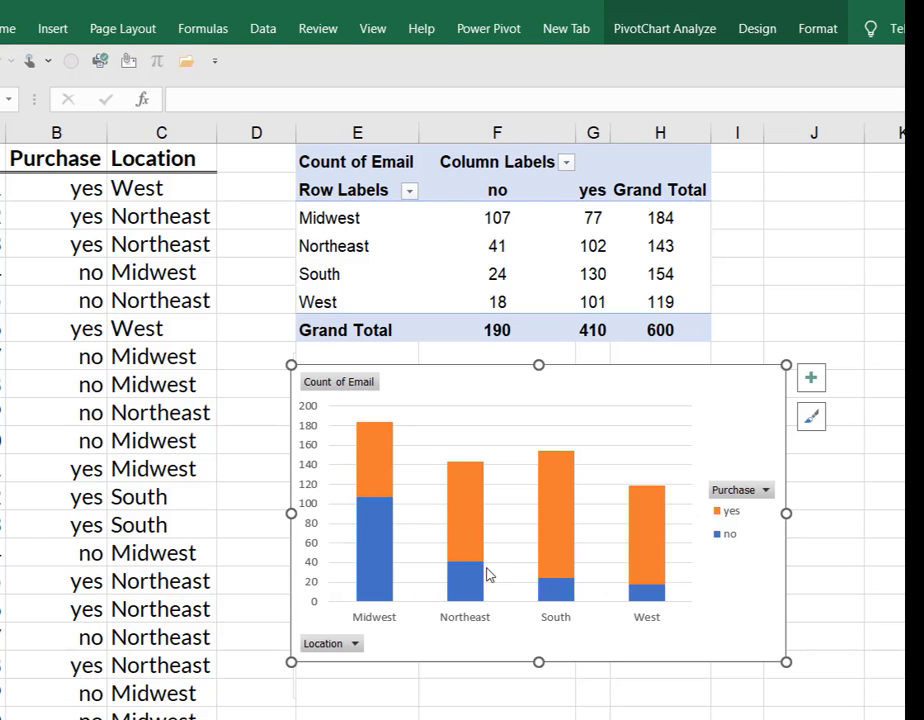
mouse_move(564, 524)
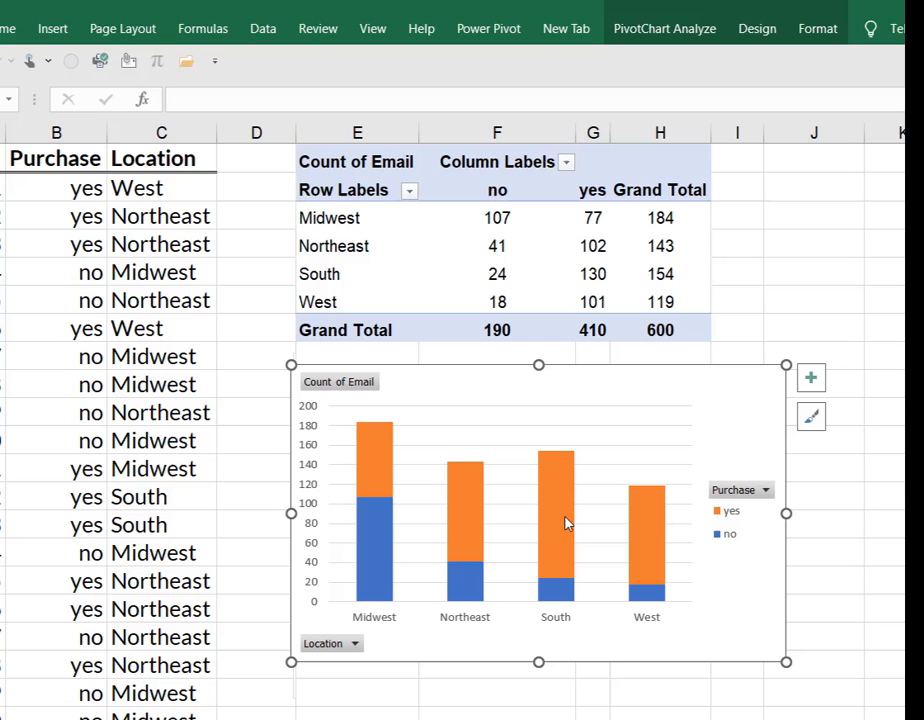
mouse_move(368, 588)
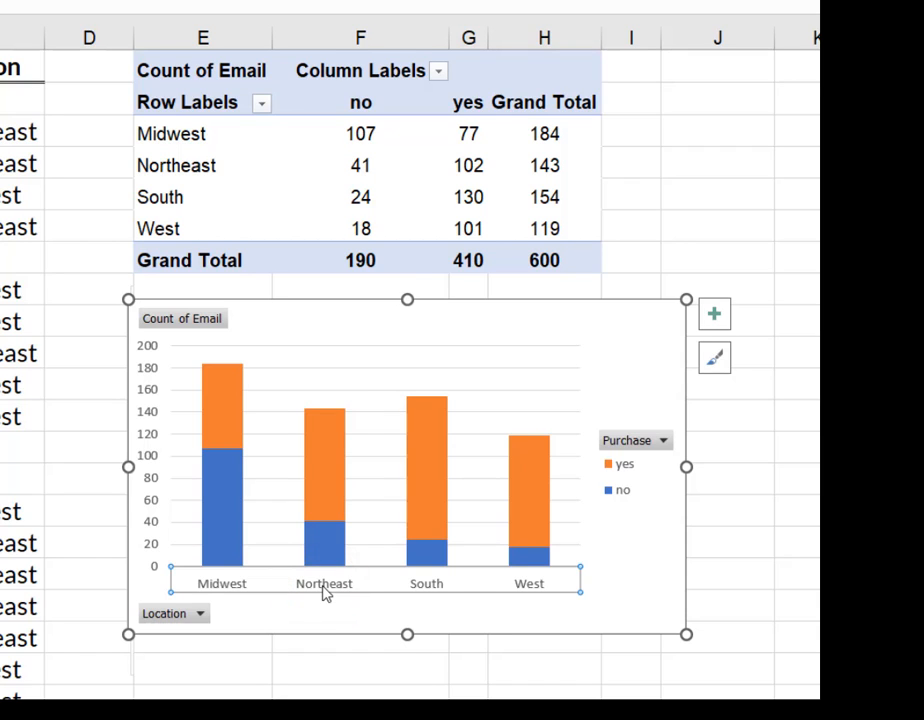
- Enlarge the font of the chart's location axis labels
right_click(324, 584)
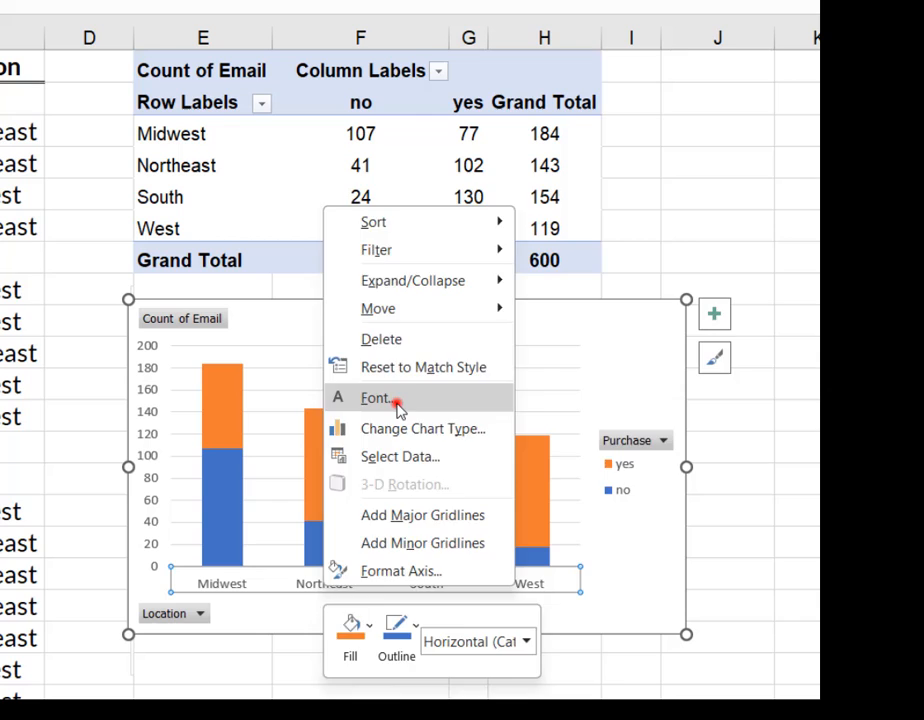
click(376, 398)
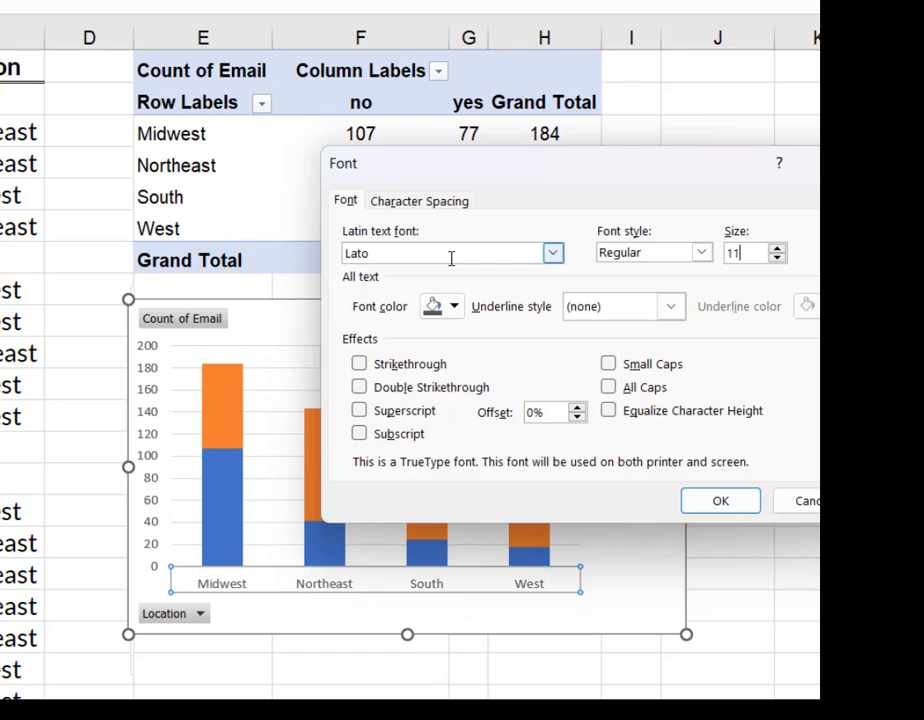
click(720, 500)
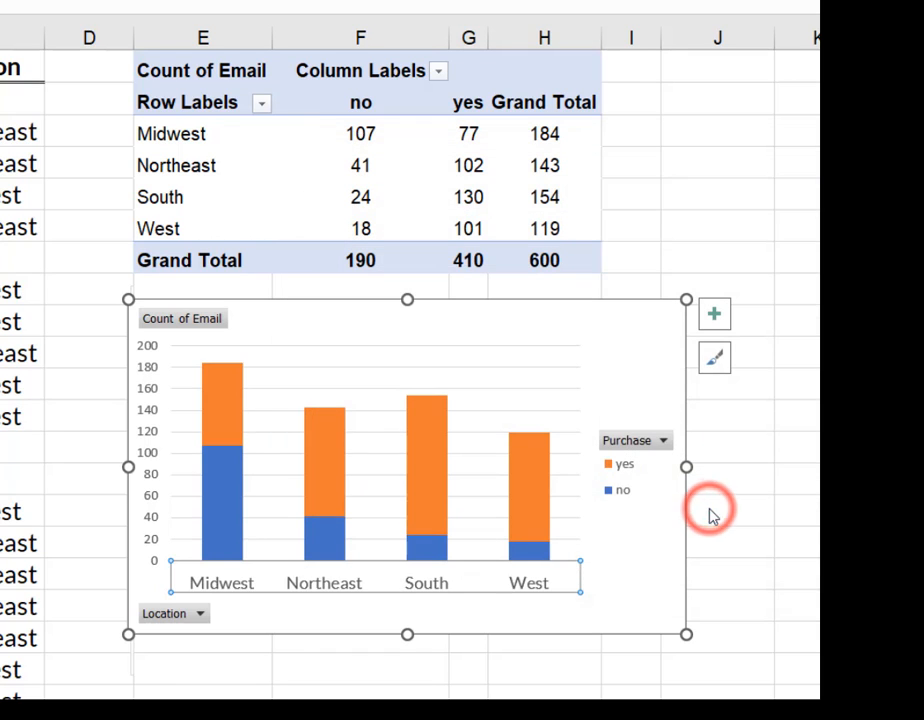
- Set the count axis labels' Latin text font to Lato
click(150, 460)
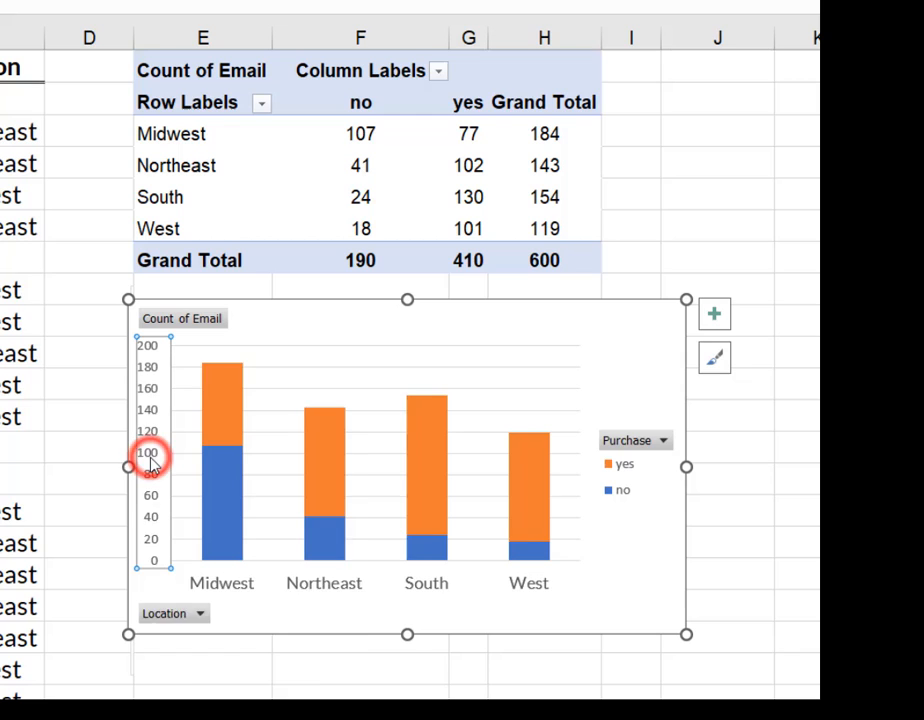
right_click(148, 460)
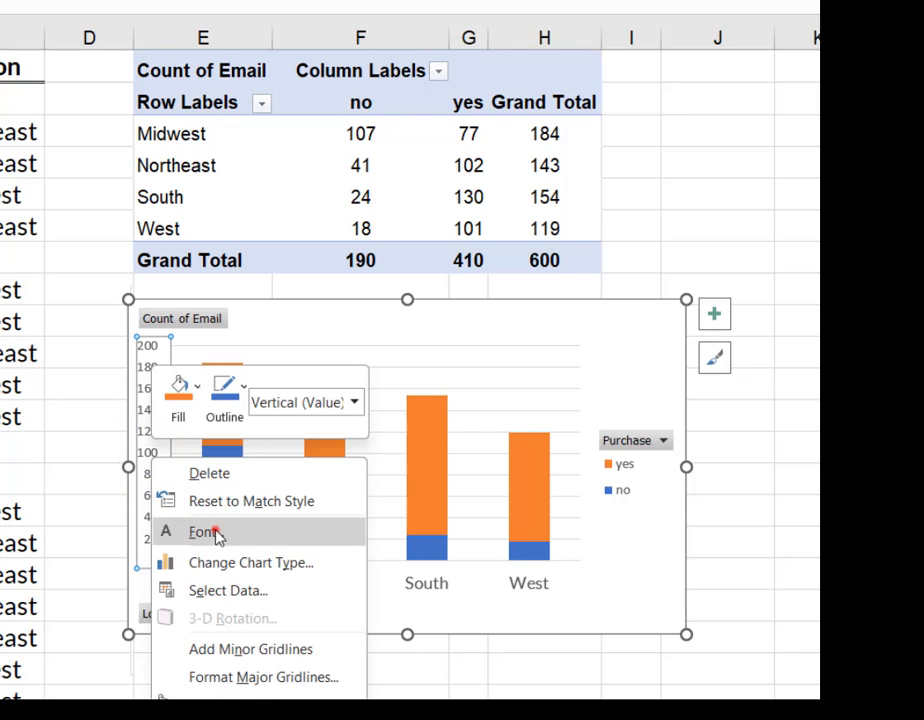
click(202, 532)
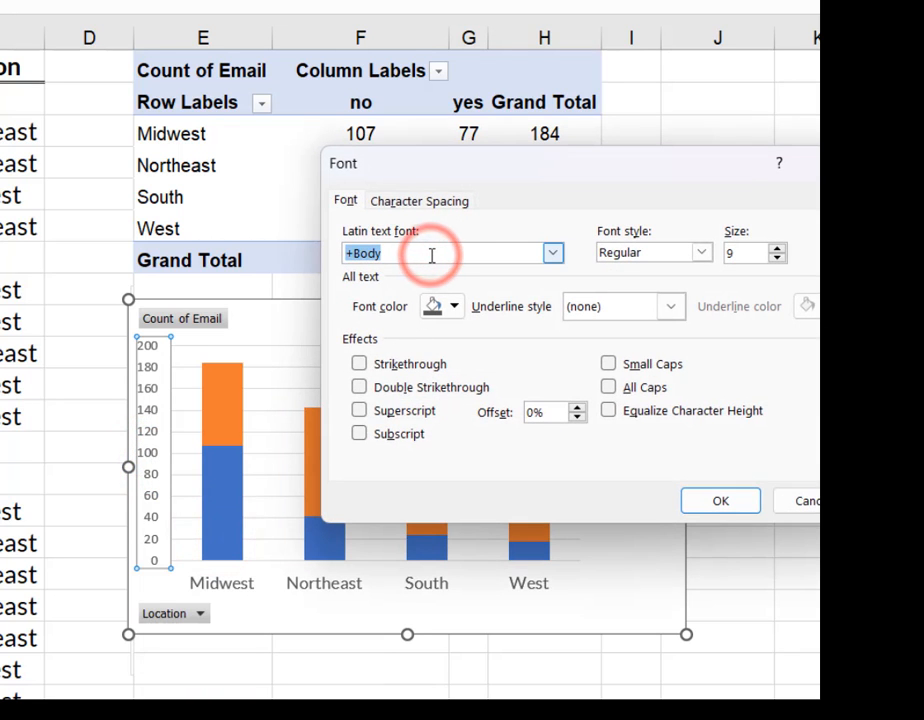
text(Lato)
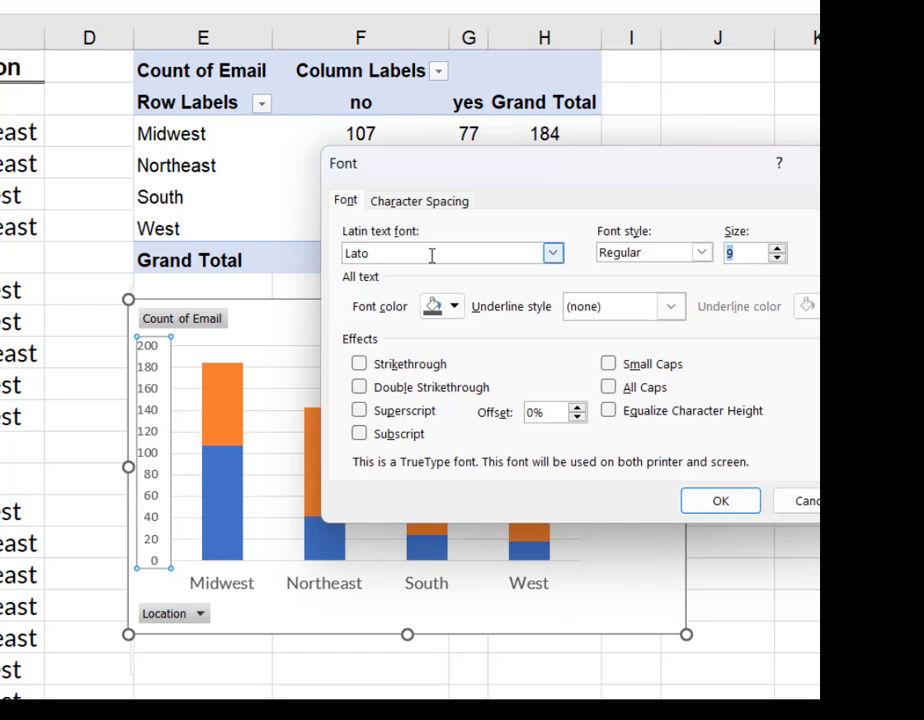
click(720, 500)
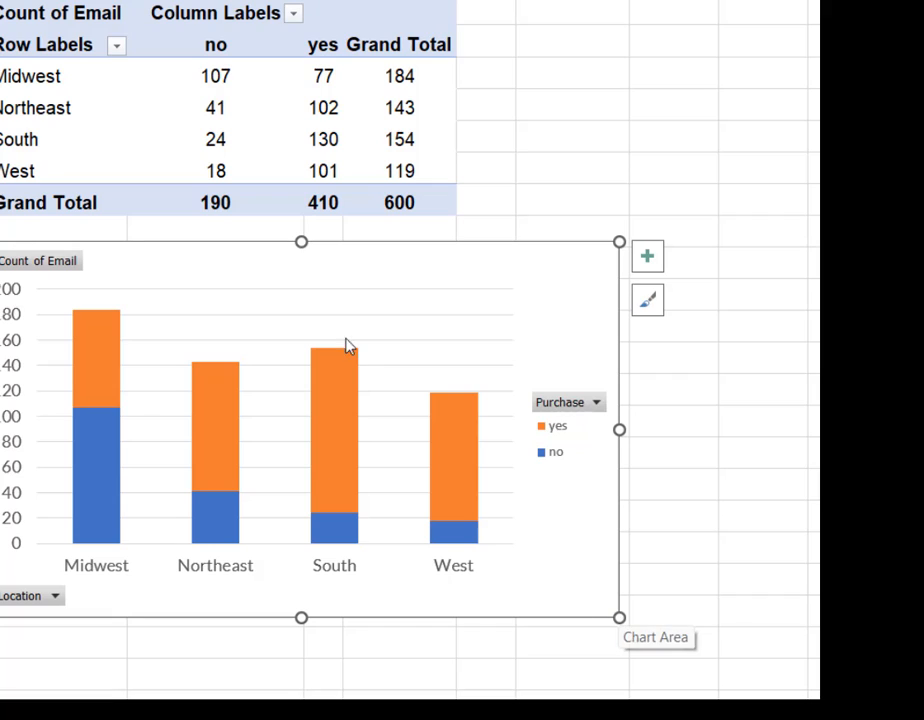
mouse_move(648, 256)
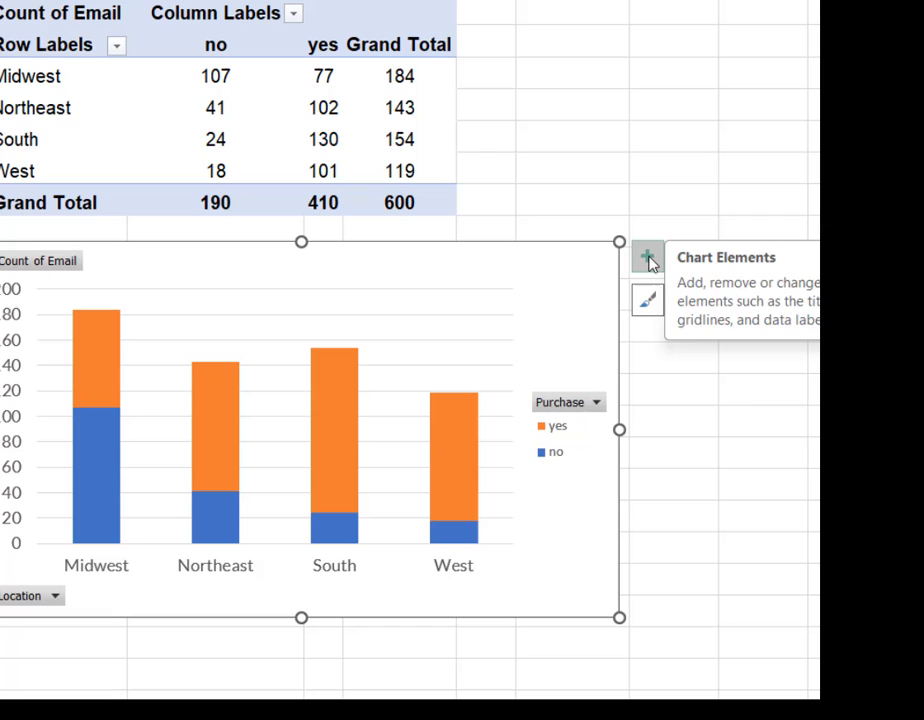
- Add a Chart Title element via Chart Elements instead of axis titles
click(648, 256)
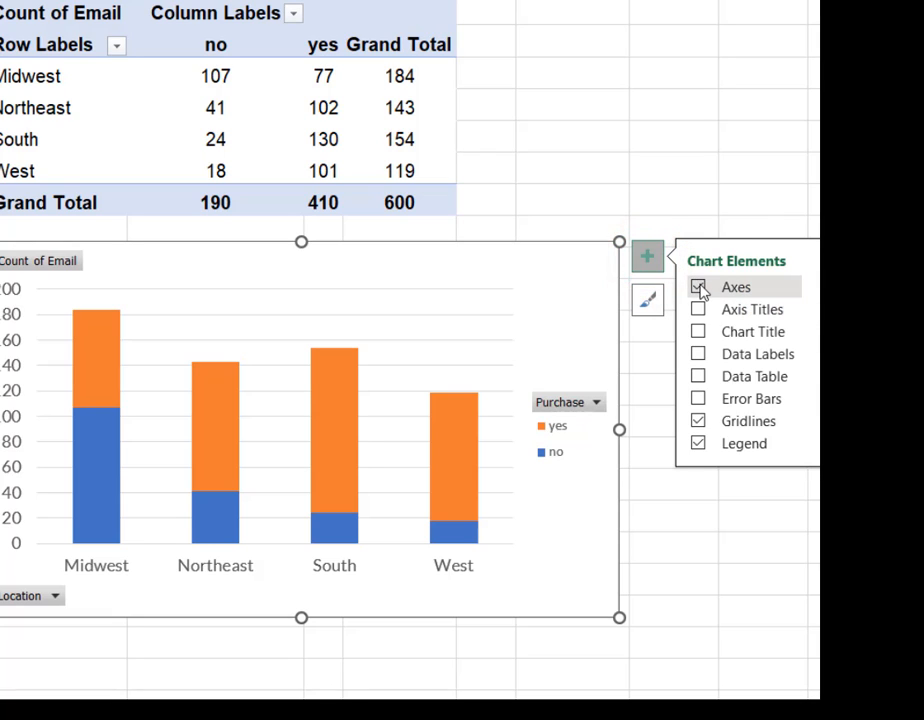
click(698, 308)
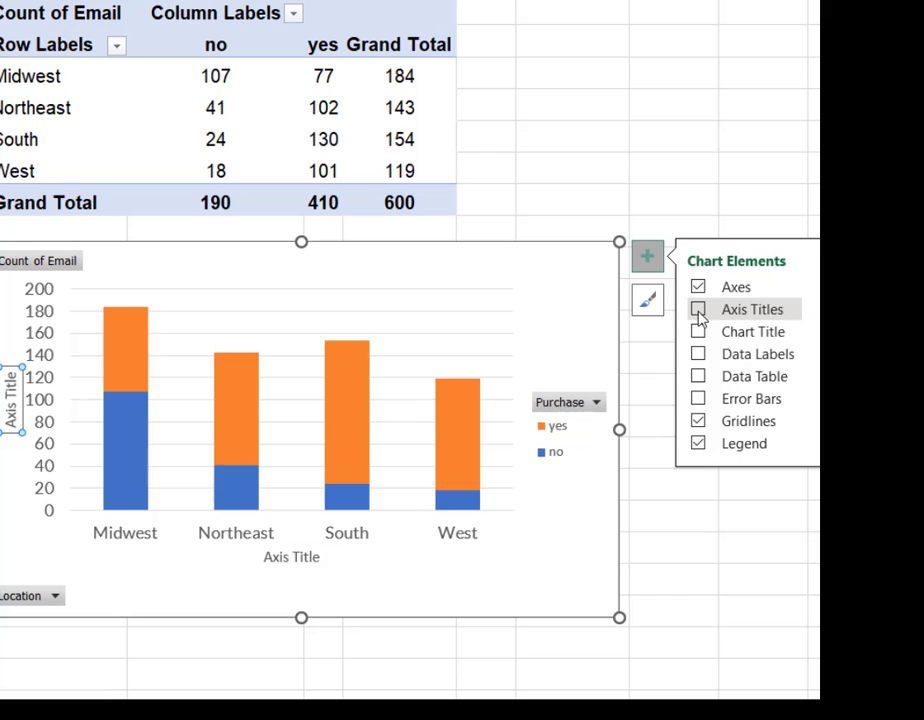
click(698, 332)
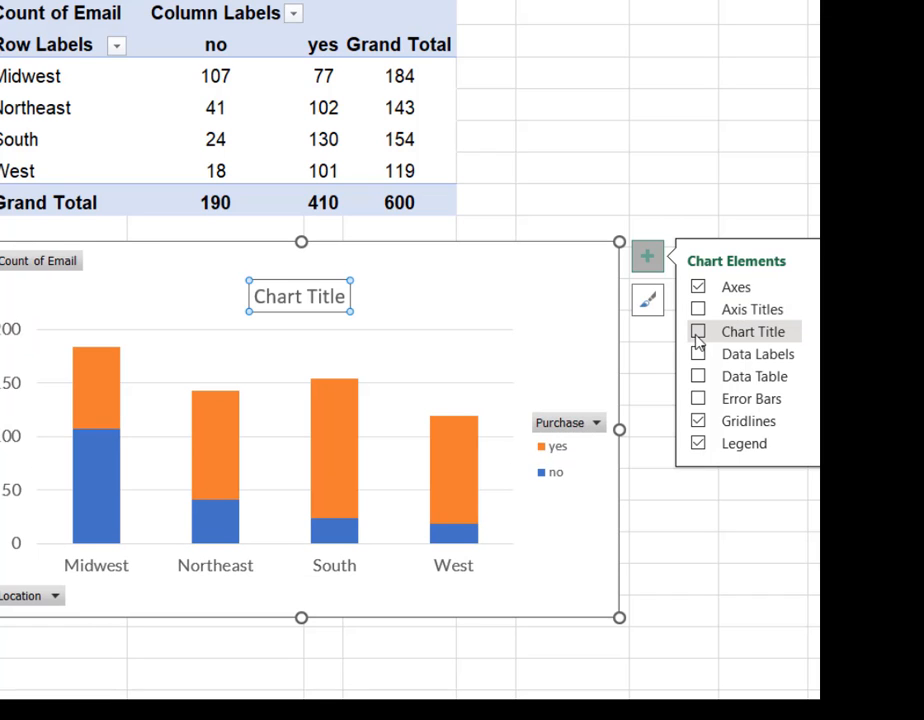
- Replace the placeholder title with '2023 Promotion Results'
click(300, 296)
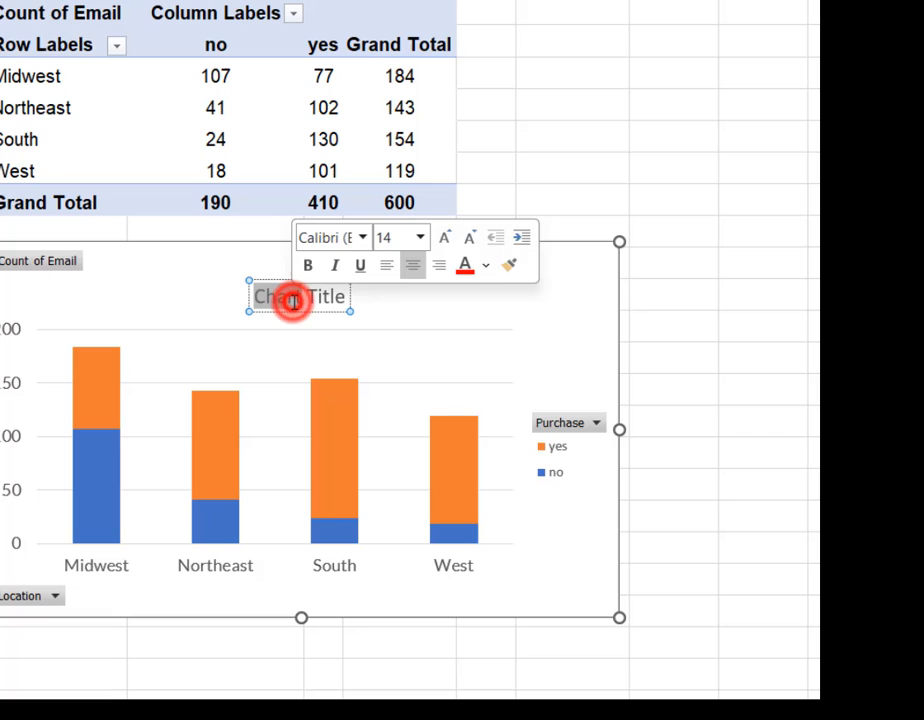
click(270, 296)
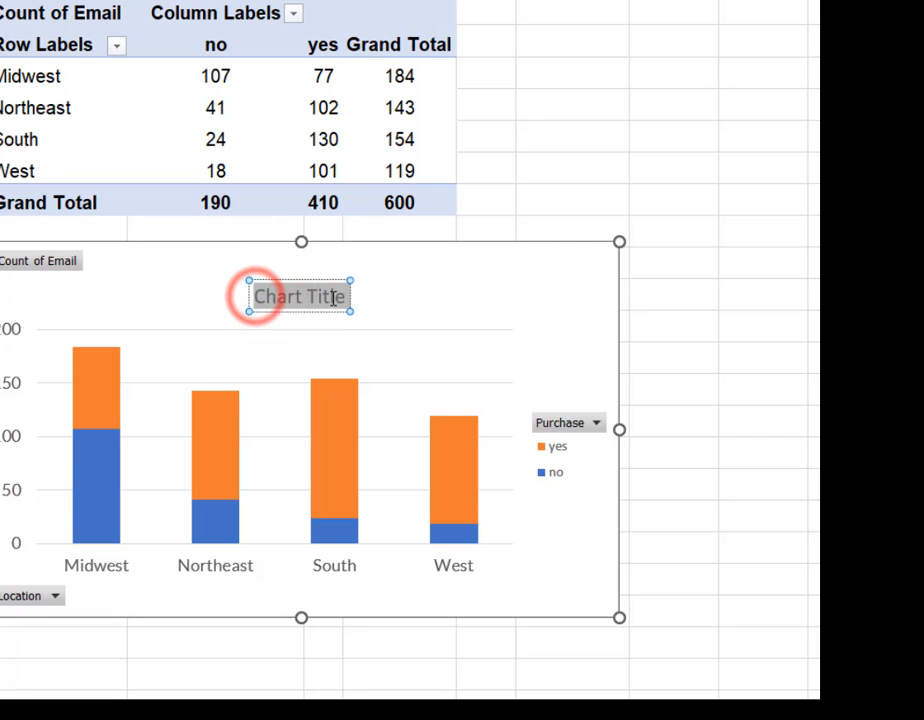
text(2023)
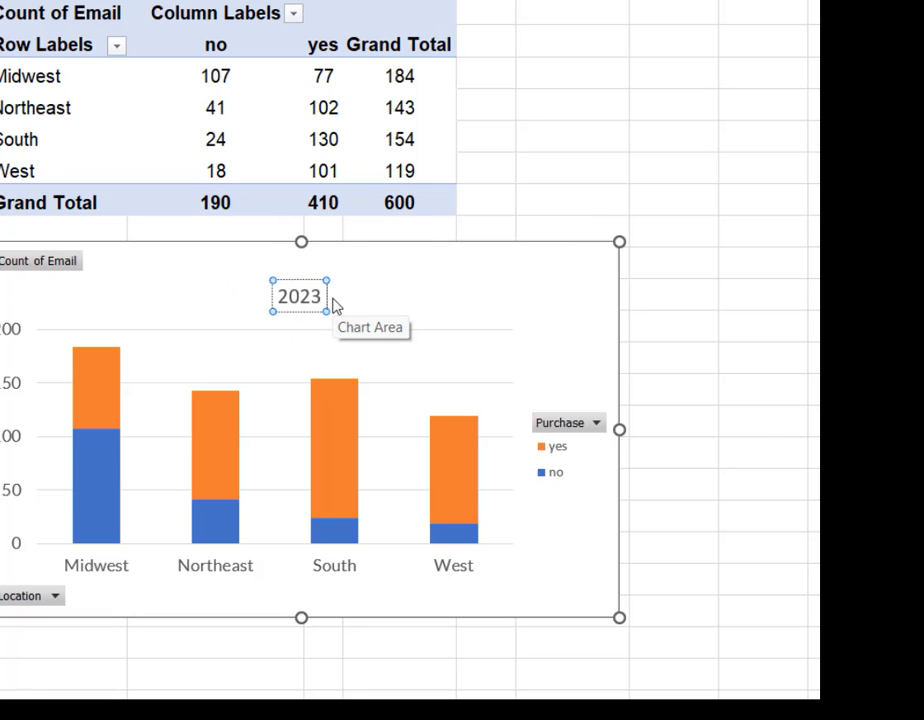
text(Promotion Results)
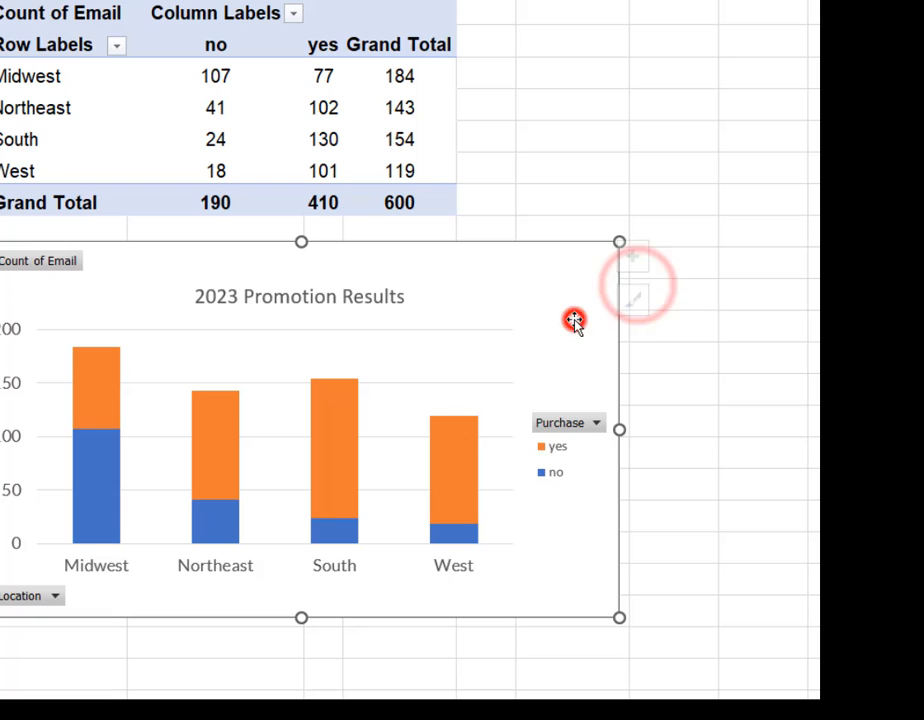
- Show data labels on all columns and select the yes-series labels
click(646, 256)
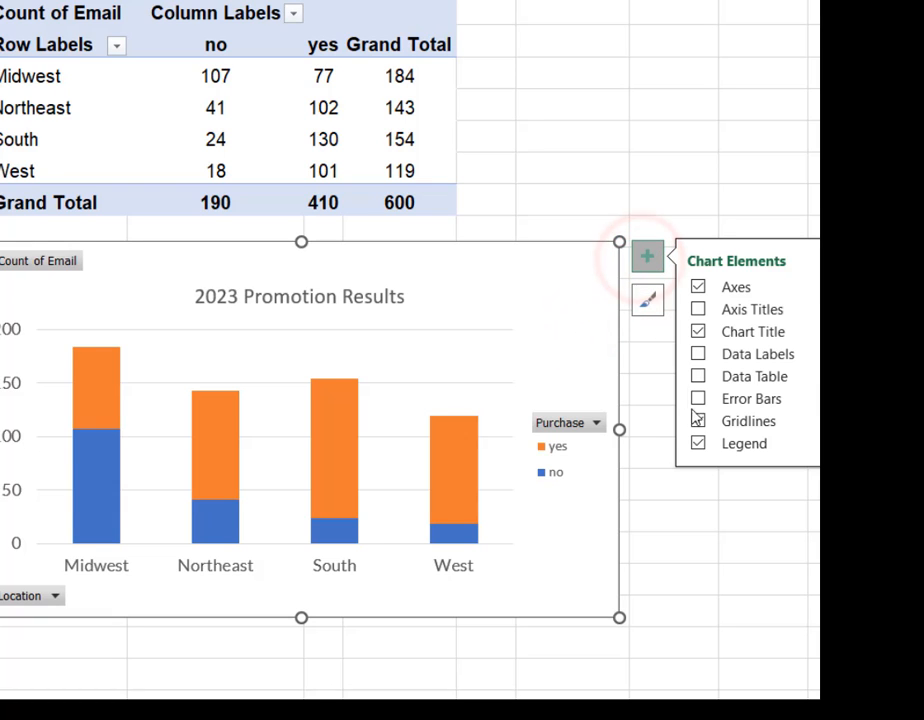
click(698, 352)
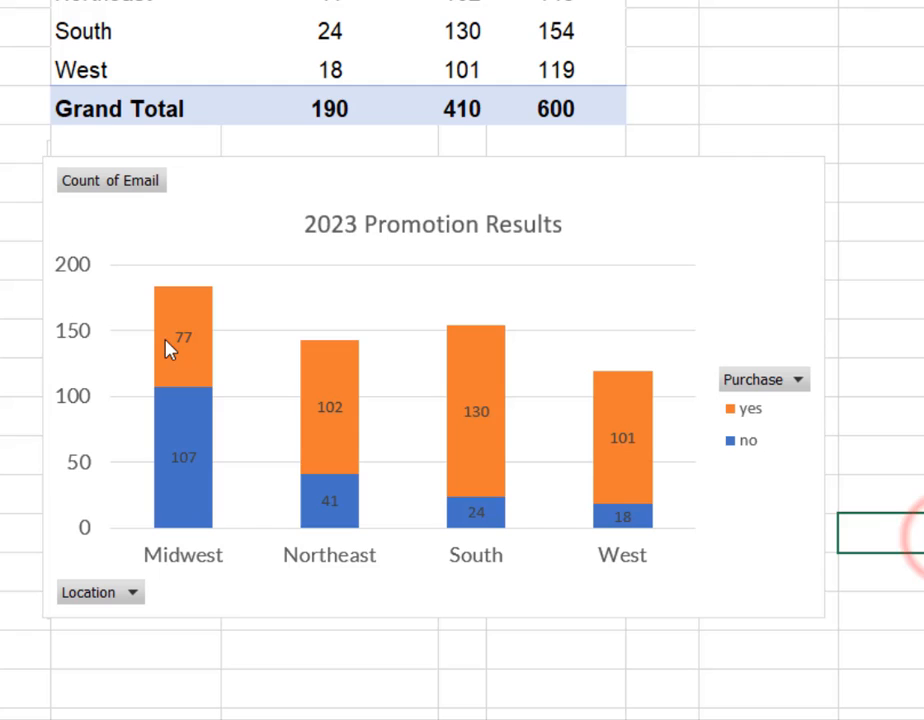
click(184, 336)
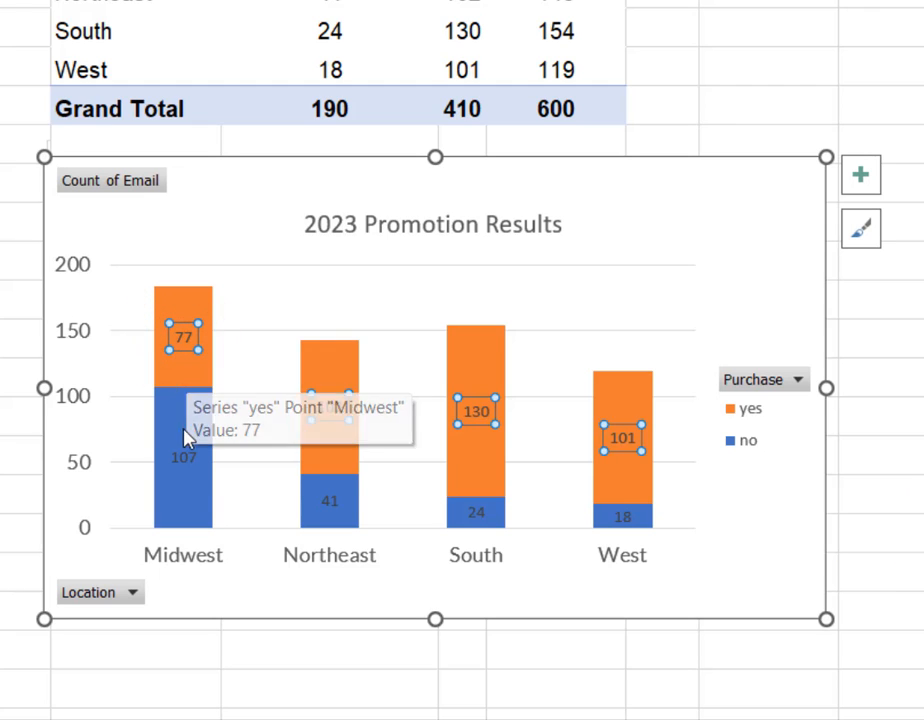
click(328, 408)
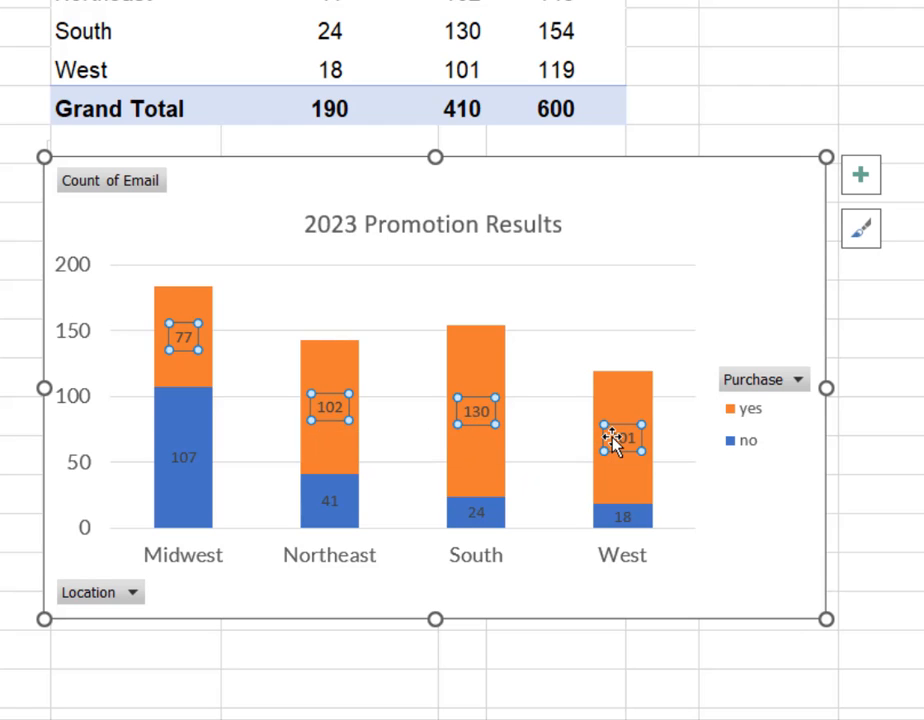
mouse_move(610, 438)
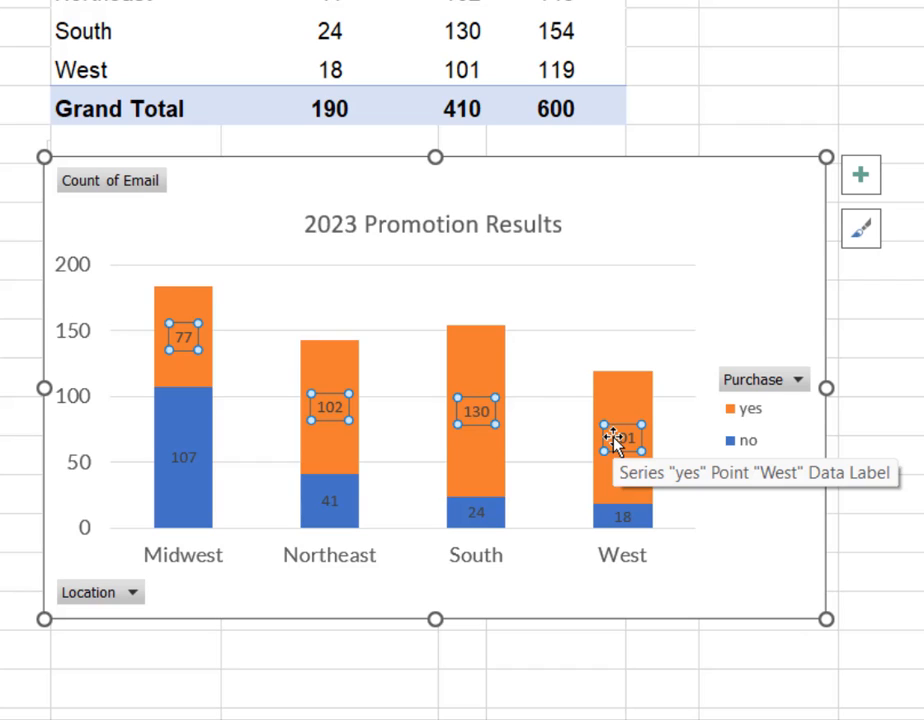
mouse_move(418, 448)
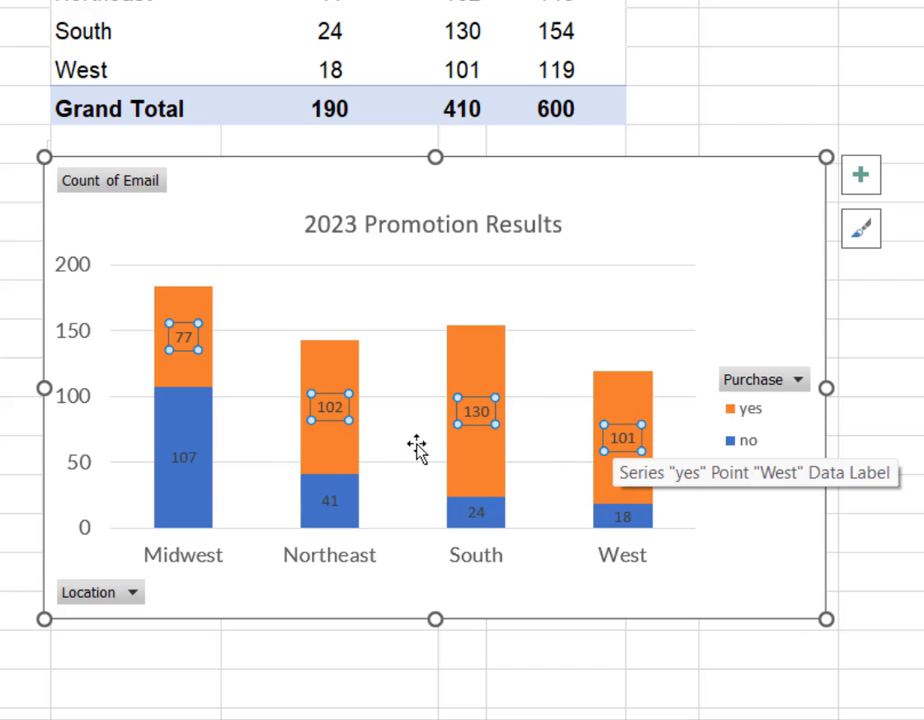
mouse_move(356, 528)
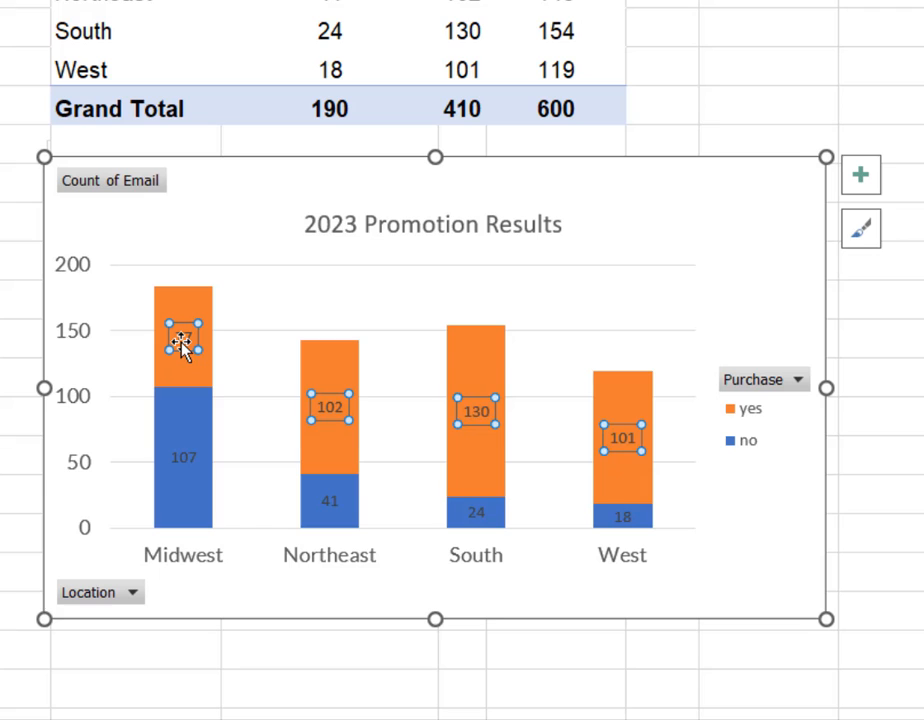
mouse_move(184, 344)
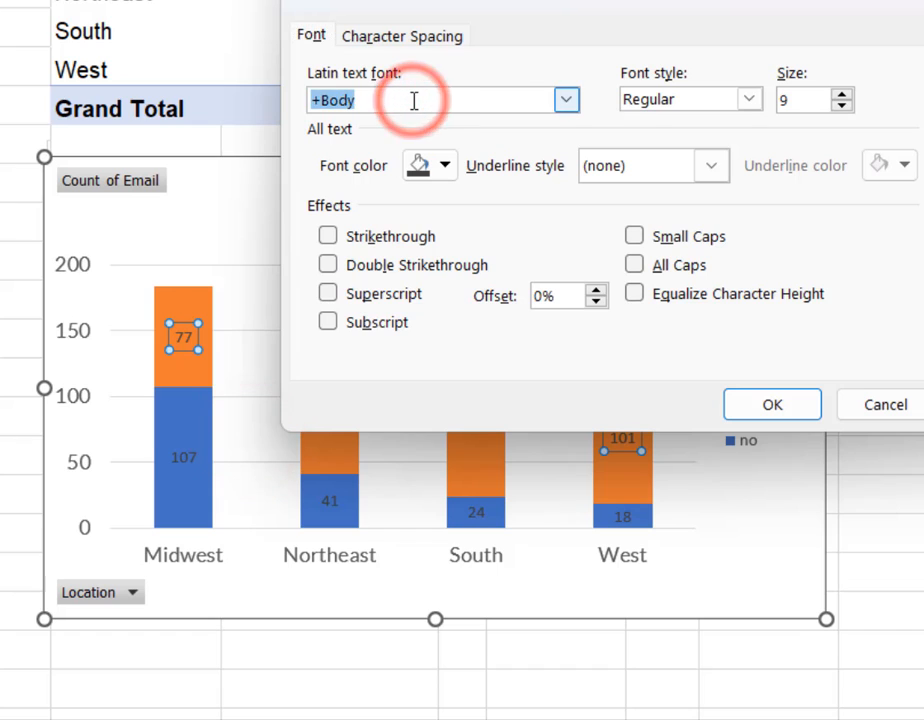
- Set the yes data labels to Lato, Bold style, size 10 and confirm
text(Lato)
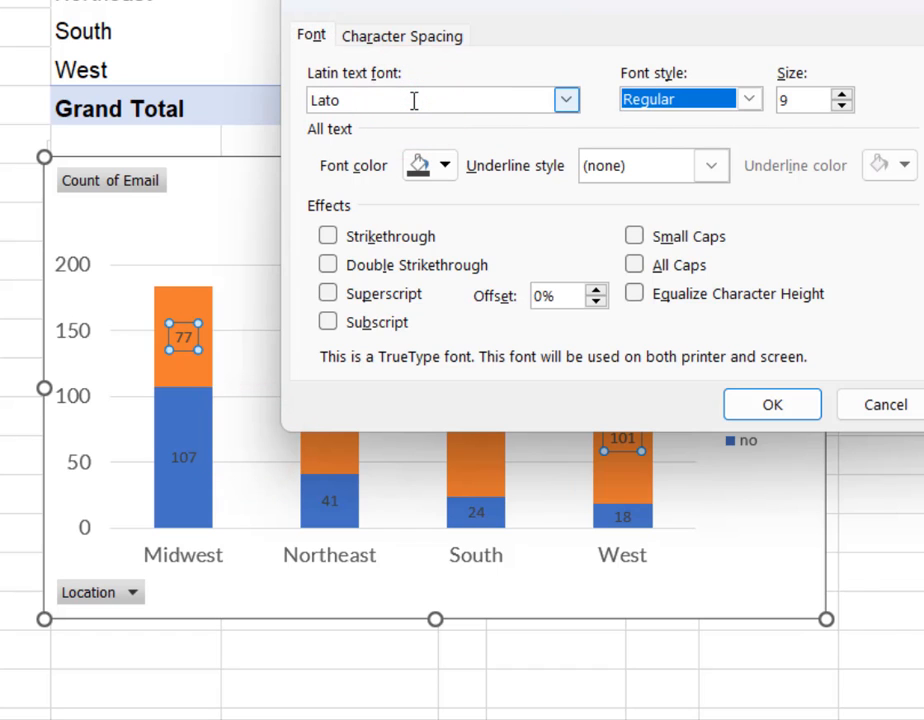
click(748, 100)
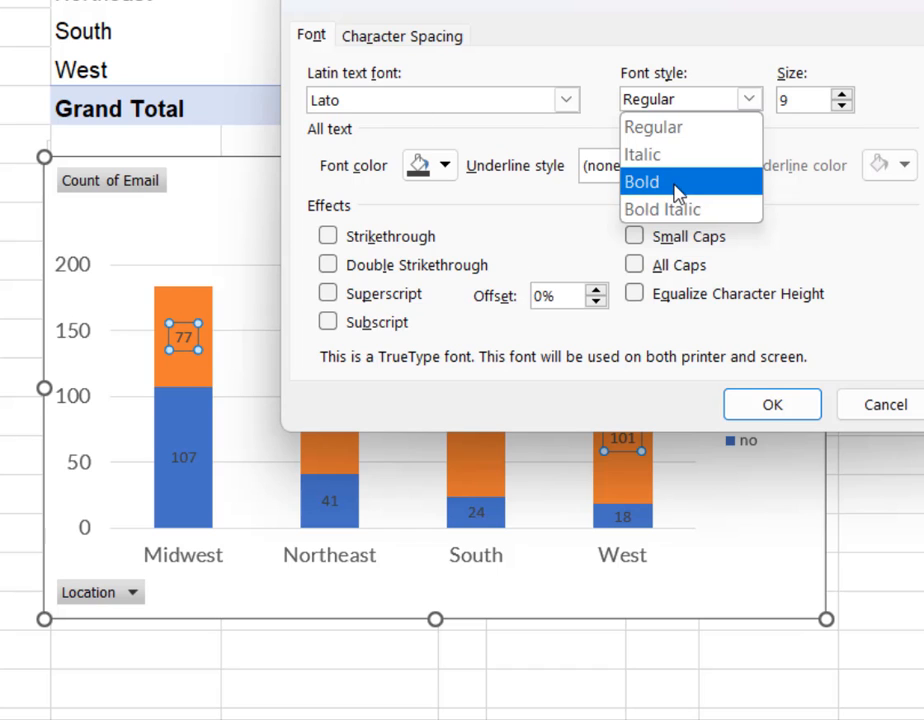
click(642, 180)
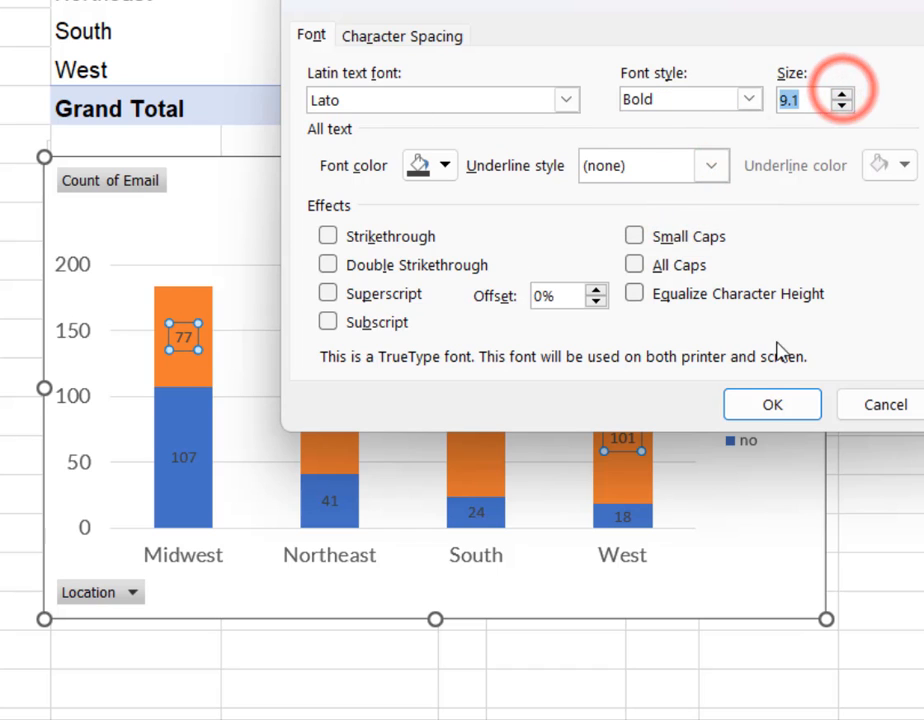
click(840, 92)
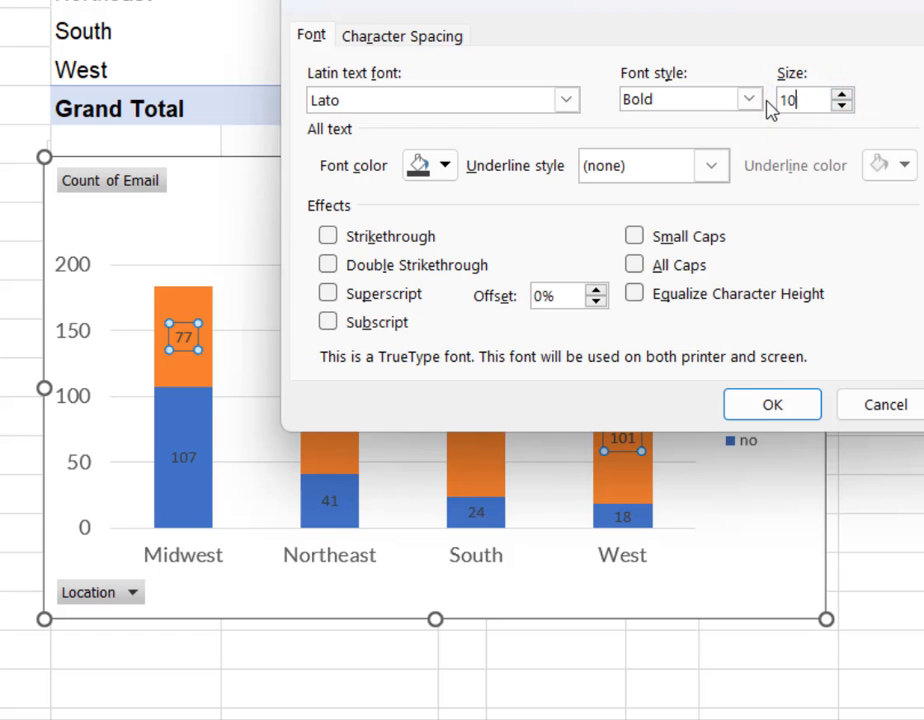
click(772, 404)
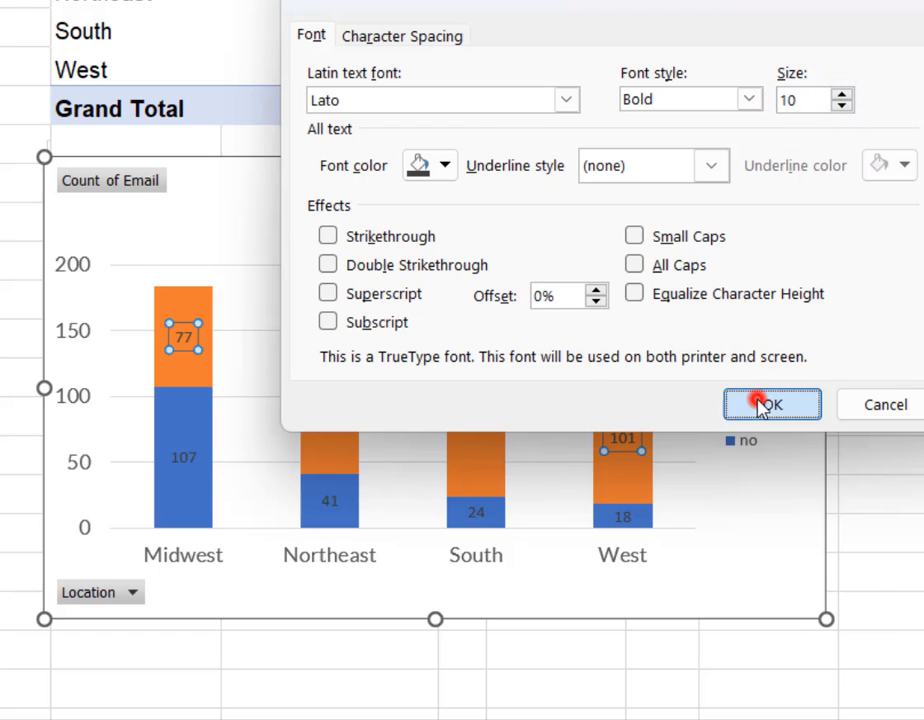
click(772, 404)
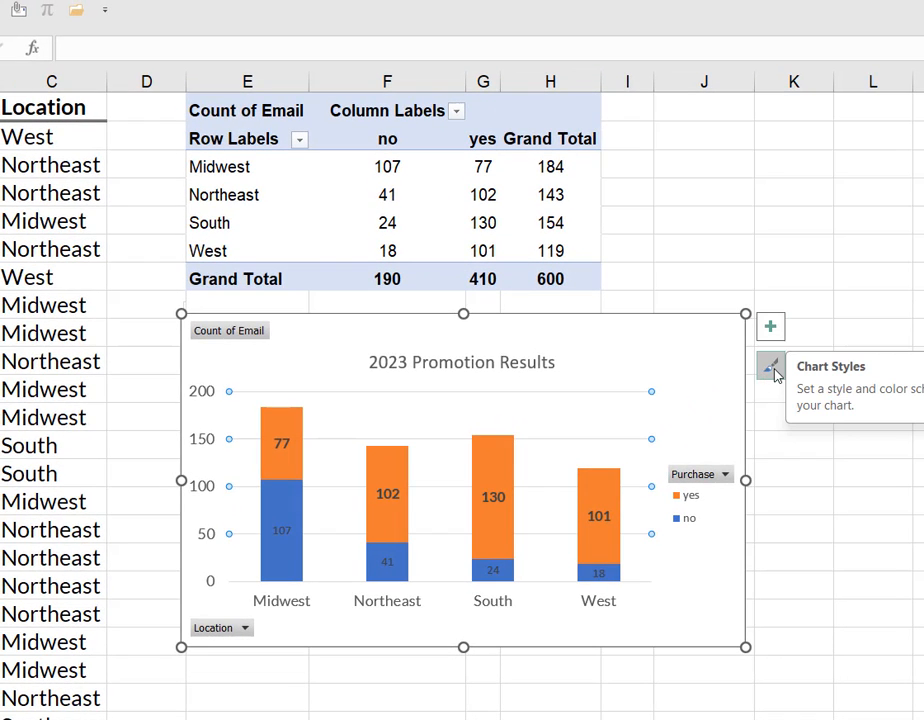
- Apply a monochromatic blue palette to the stacked yes/no columns via Chart Styles
click(770, 368)
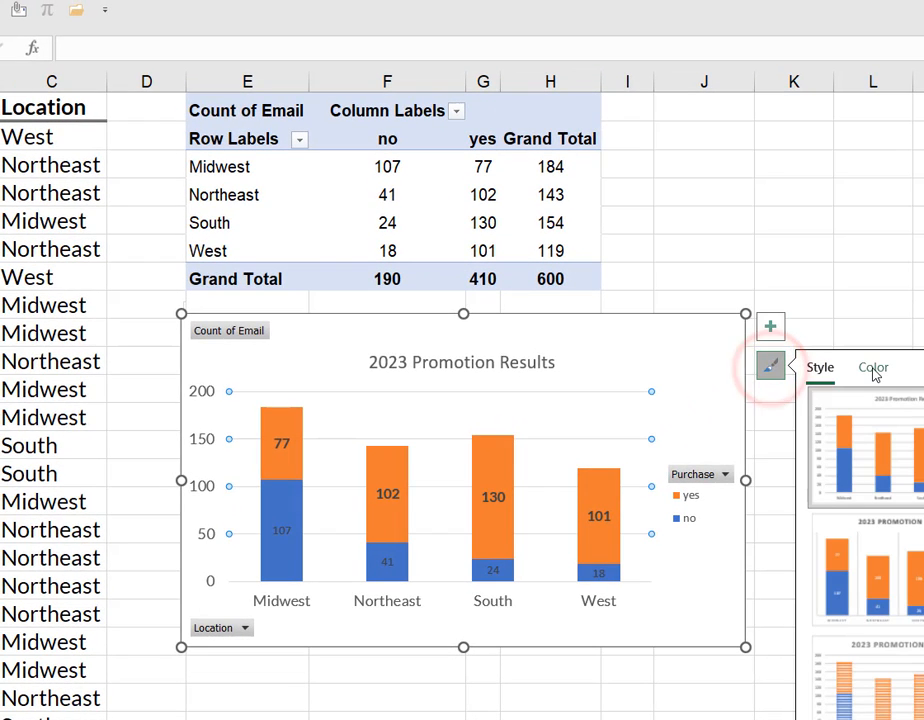
click(872, 368)
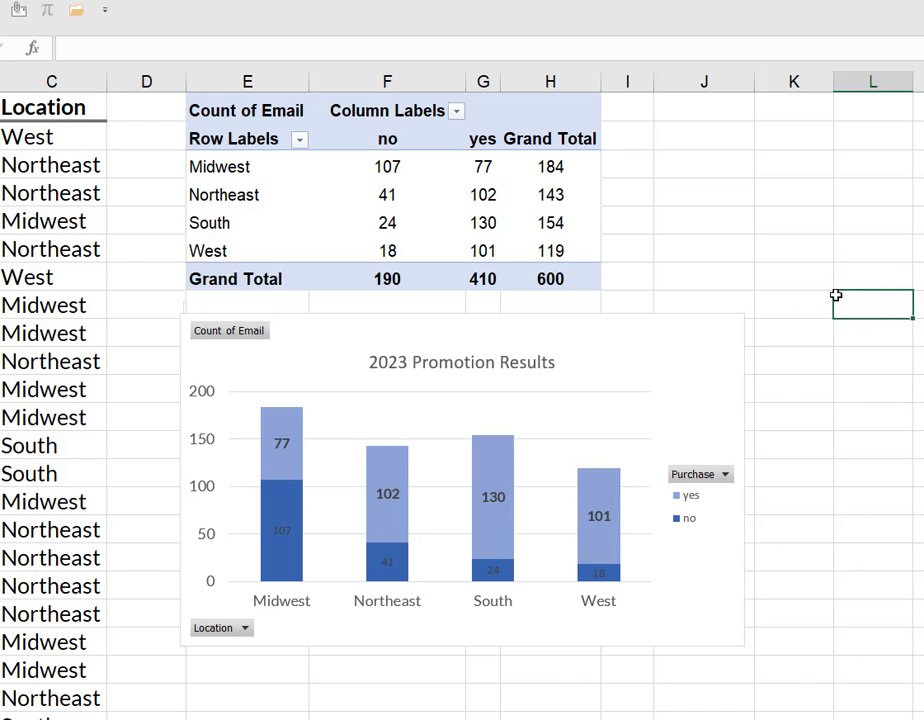
mouse_move(822, 448)
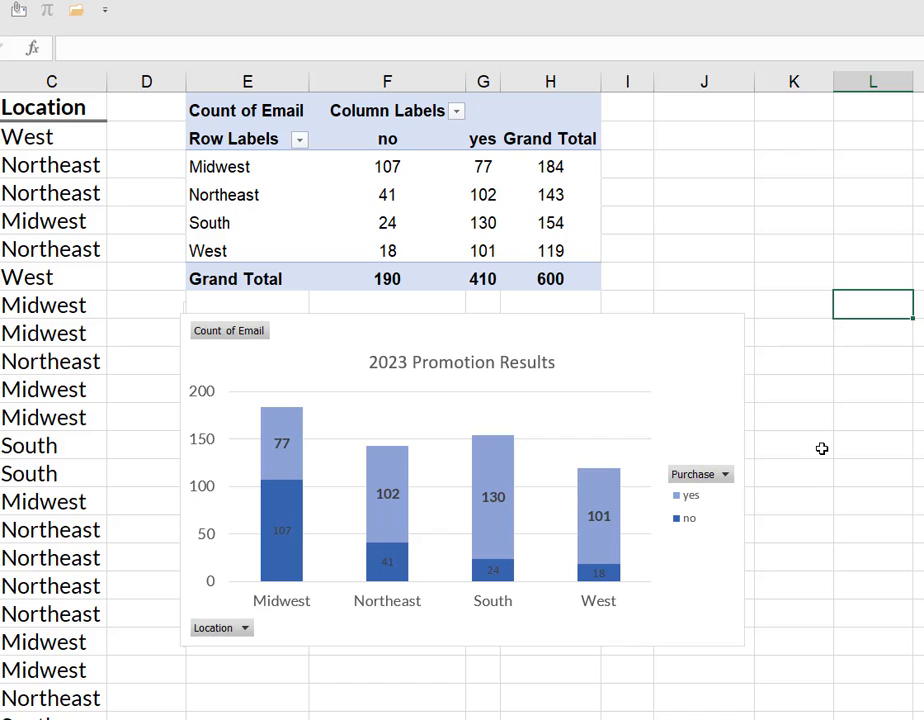